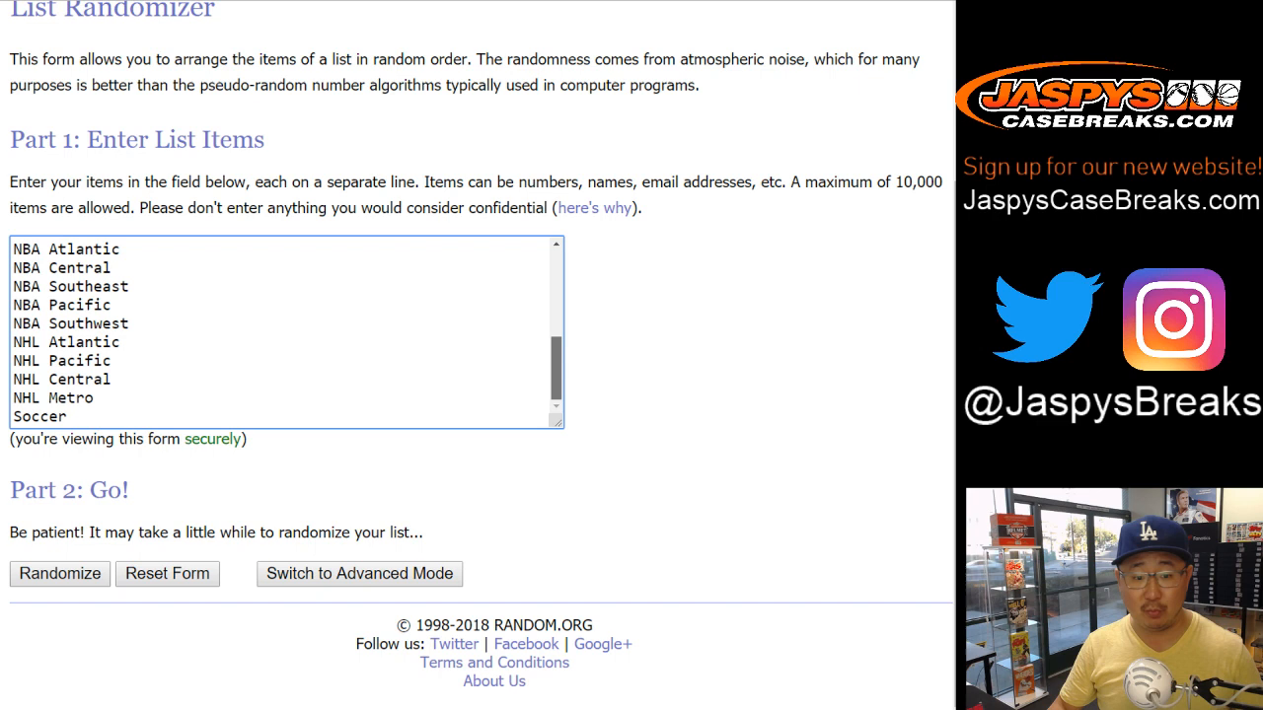
- Switch to the box numbers spreadsheet, then bring up RANDOM.ORG's two-dice roller
{"action": "left_click", "coordinate": [67, 417]}
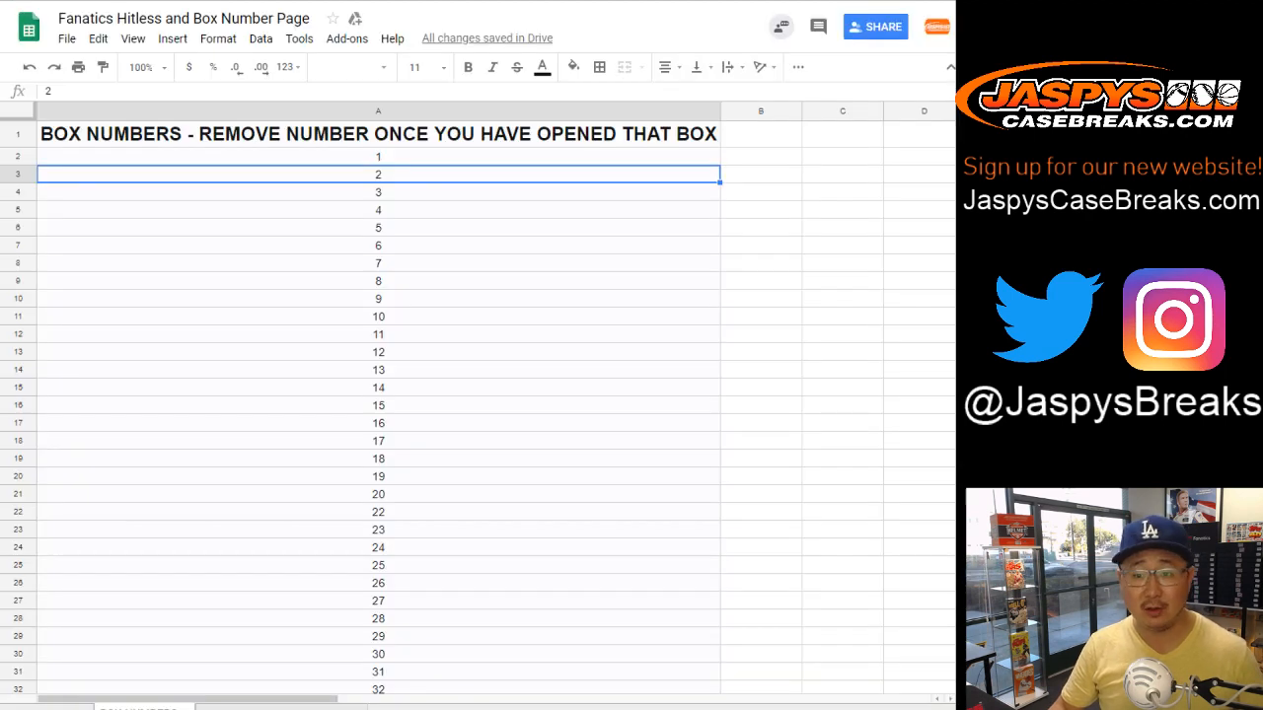
{"action": "left_click", "coordinate": [378, 156]}
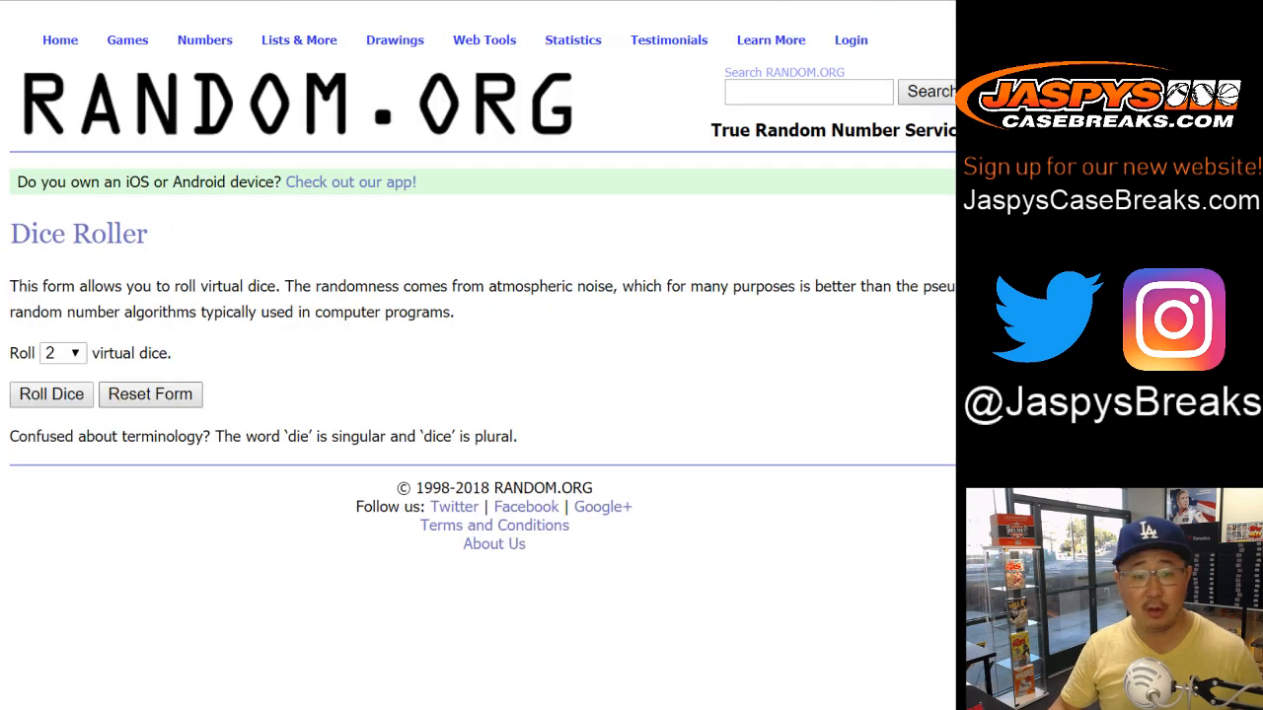
- Randomize the buyer-name list on RANDOM.ORG, then reshuffle it twice more
{"action": "left_click", "coordinate": [52, 394]}
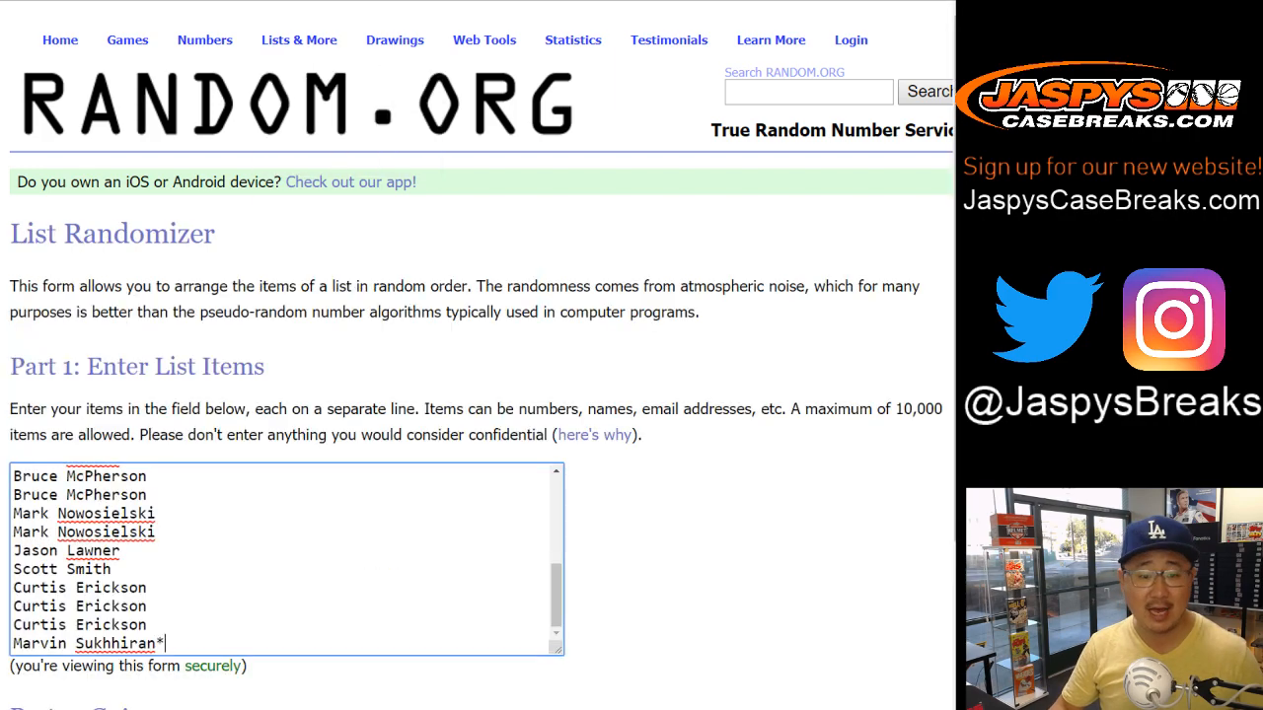
{"action": "scroll", "scroll_direction": "down", "scroll_amount": 3}
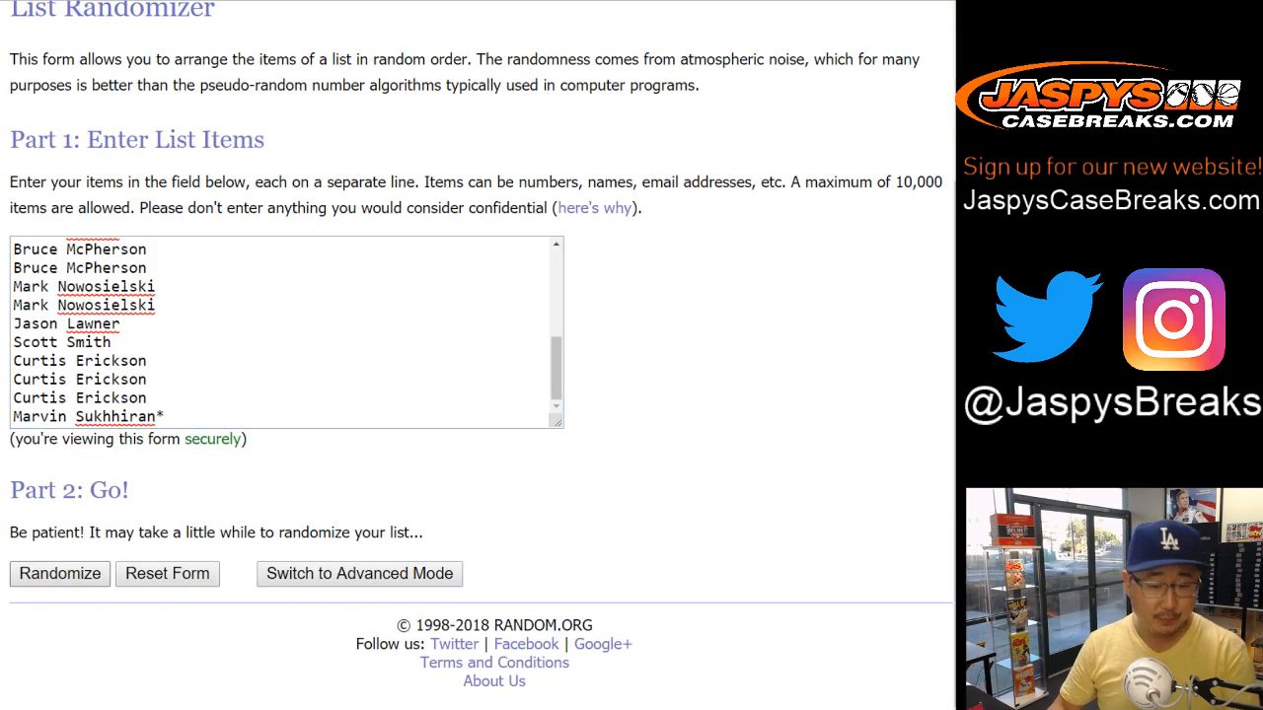
{"action": "left_click", "coordinate": [59, 573]}
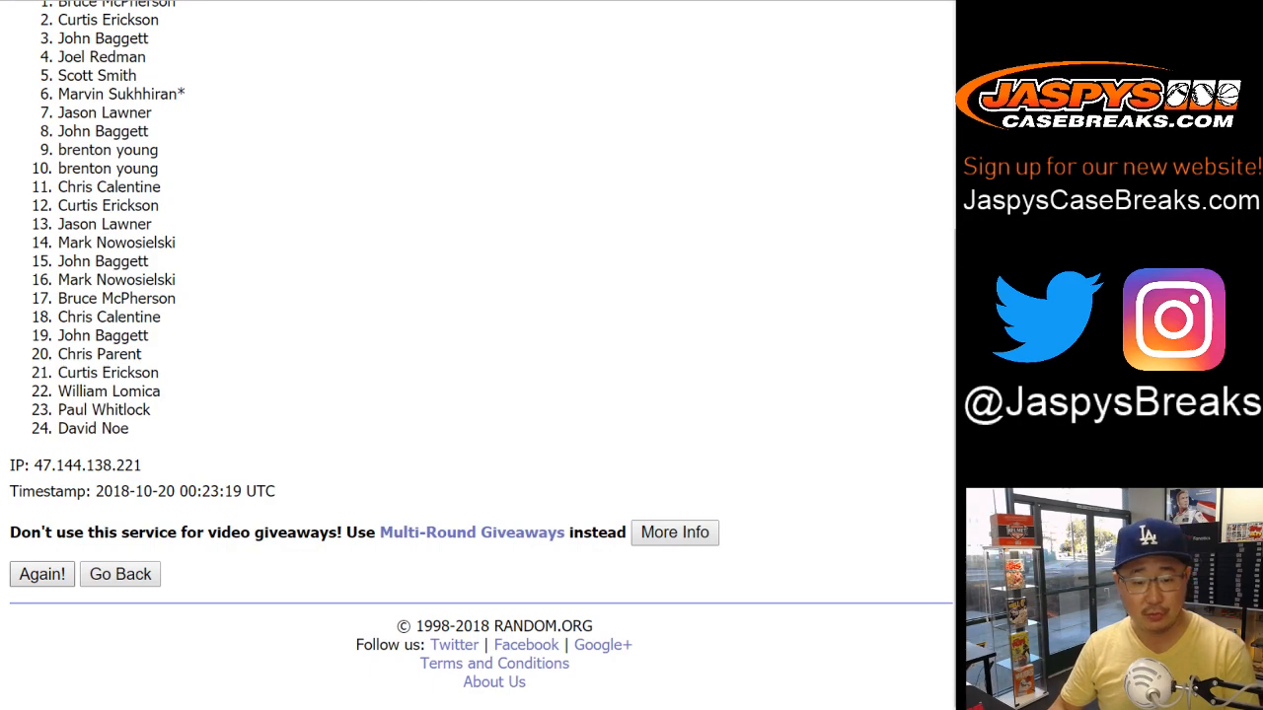
{"action": "left_click", "coordinate": [42, 574]}
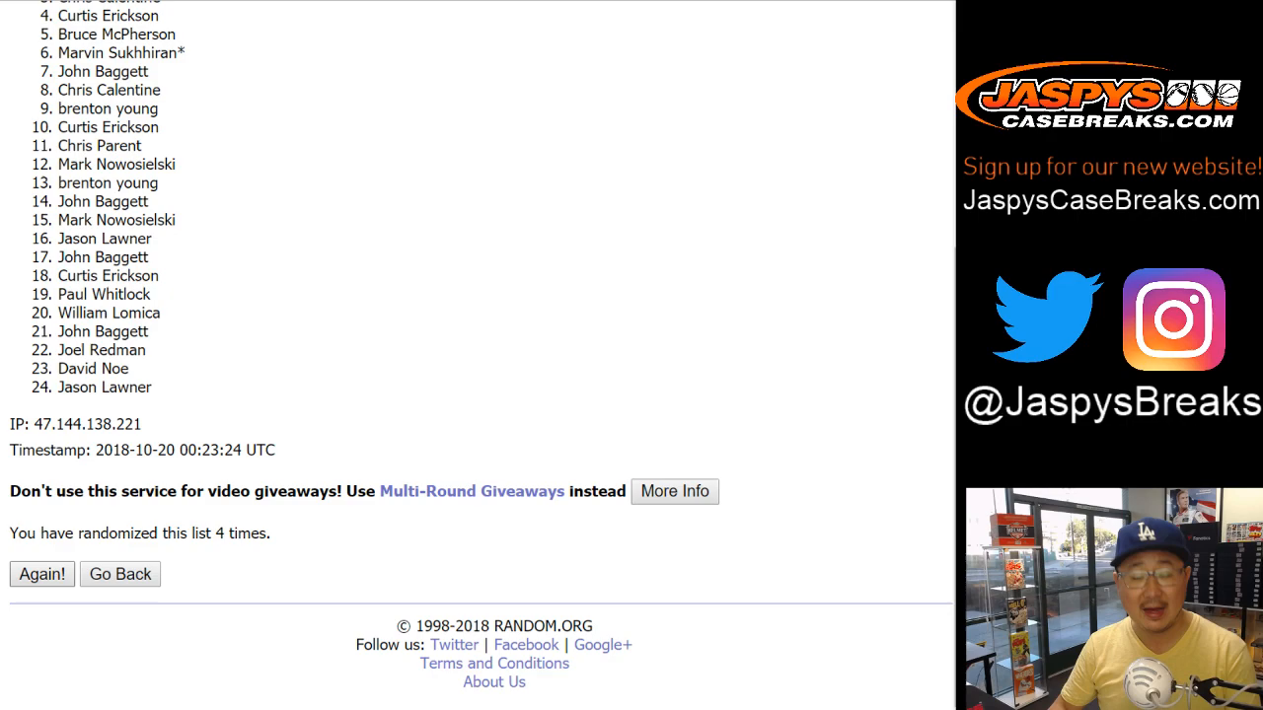
{"action": "left_click", "coordinate": [41, 574]}
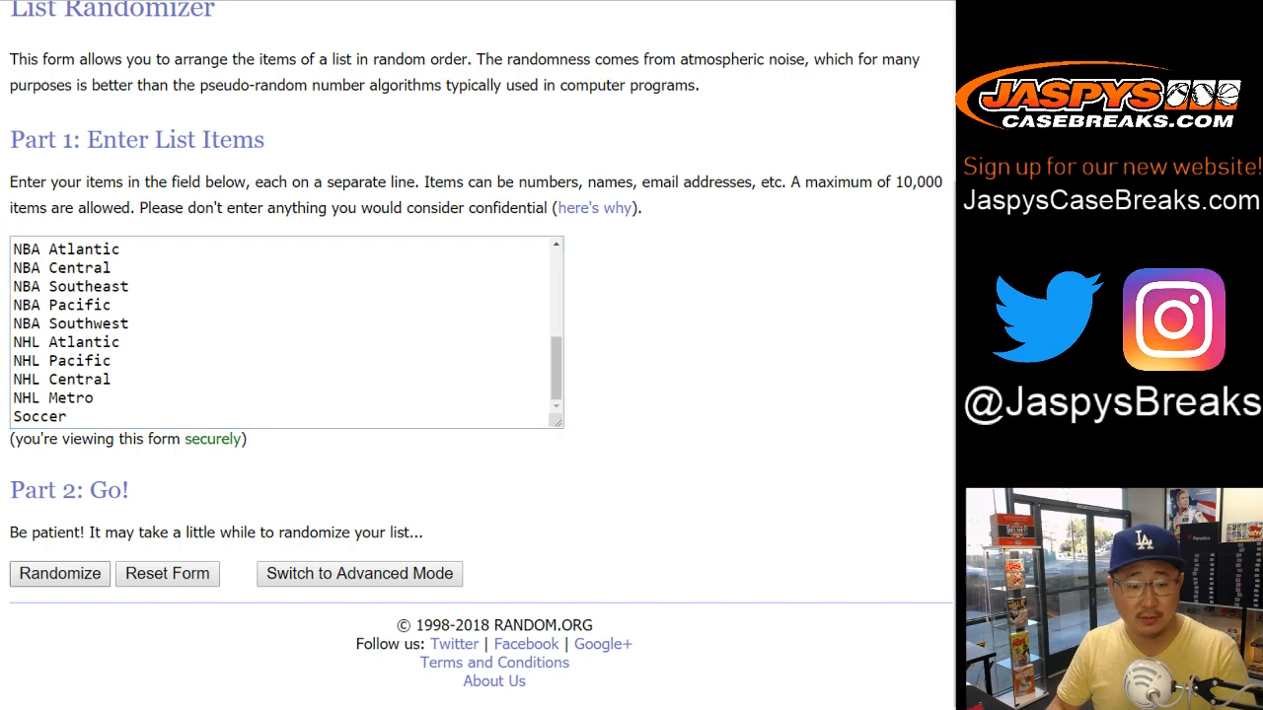
- Randomize the divisions list, reshuffle it four more times, and scroll to the result
{"action": "left_click", "coordinate": [59, 574]}
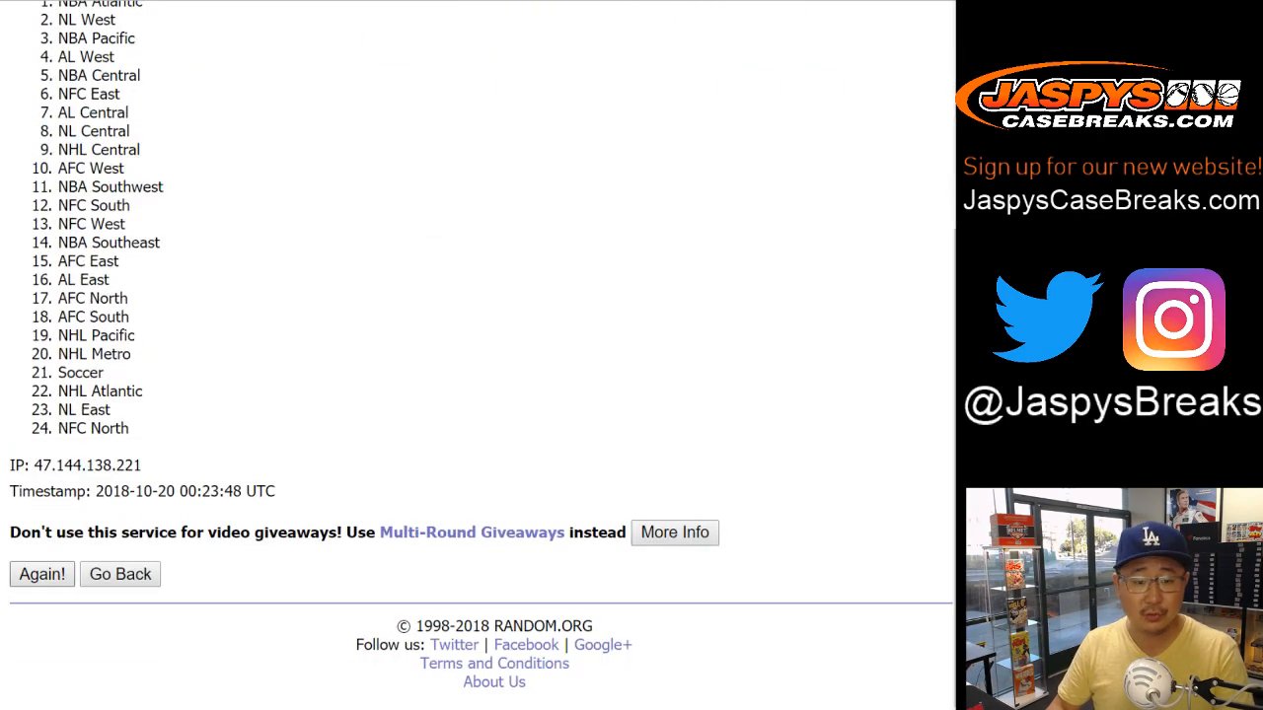
{"action": "left_click", "coordinate": [42, 574]}
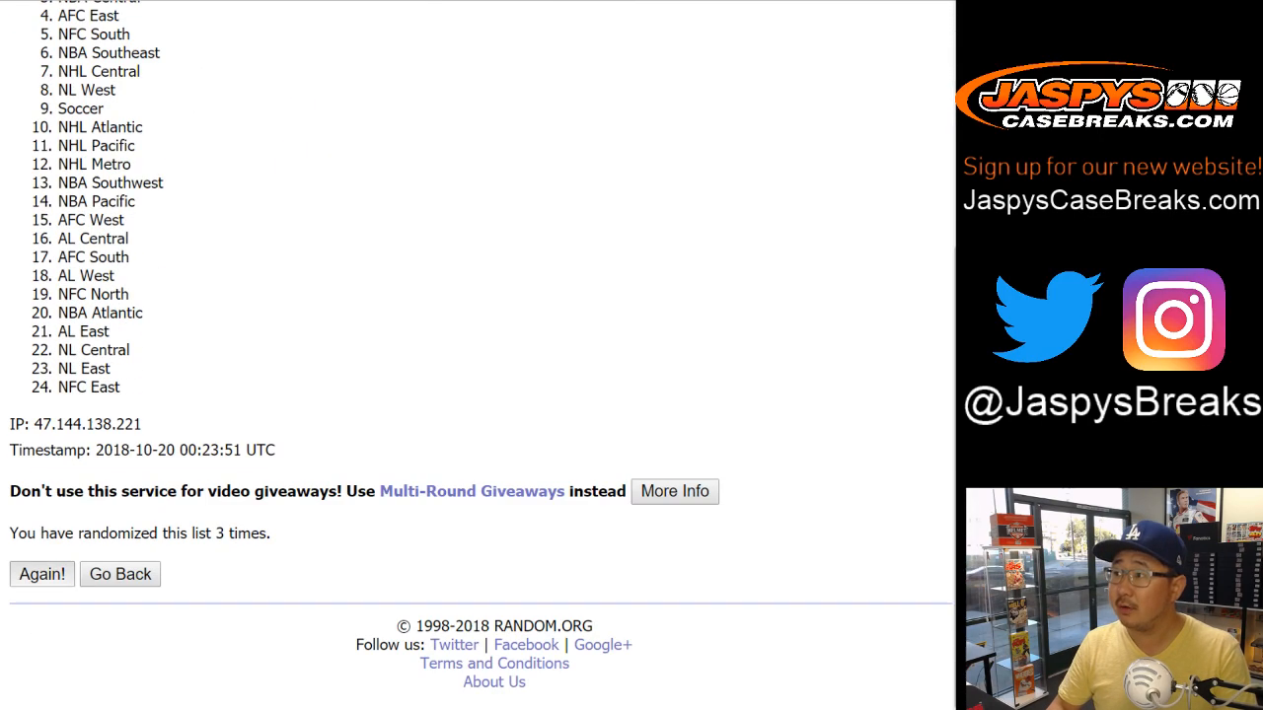
{"action": "left_click", "coordinate": [42, 574]}
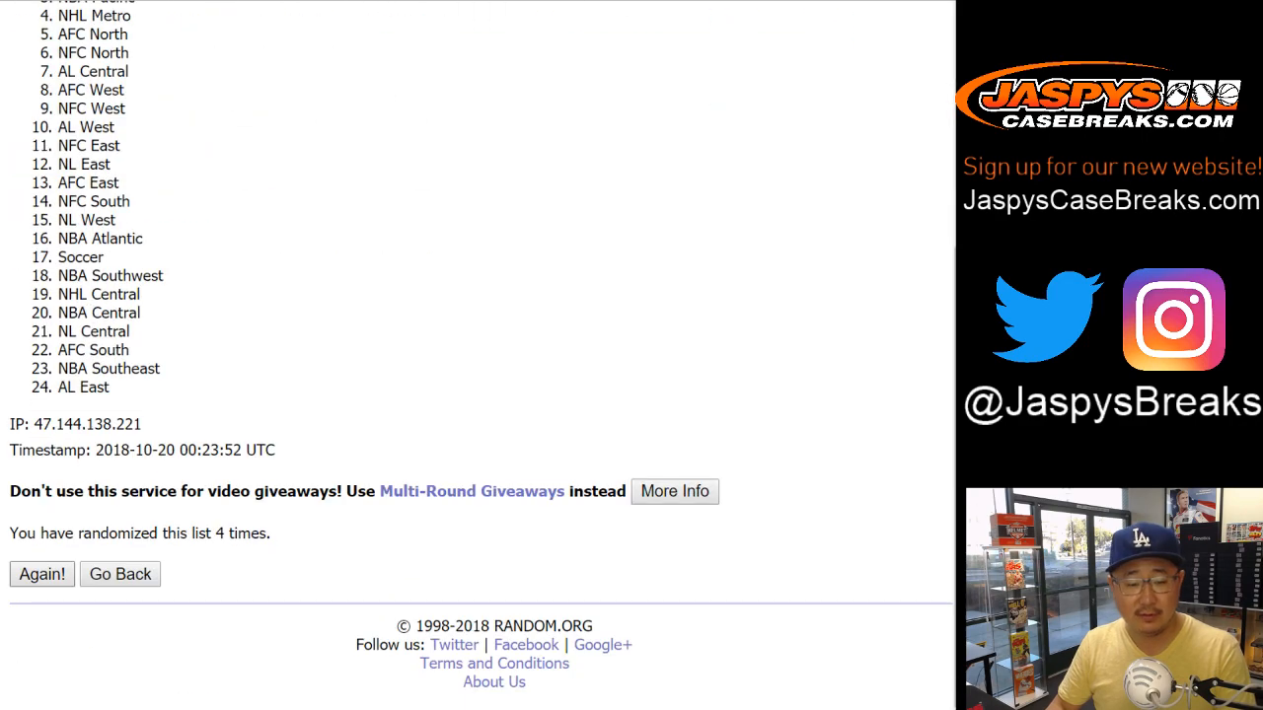
{"action": "left_click", "coordinate": [41, 575]}
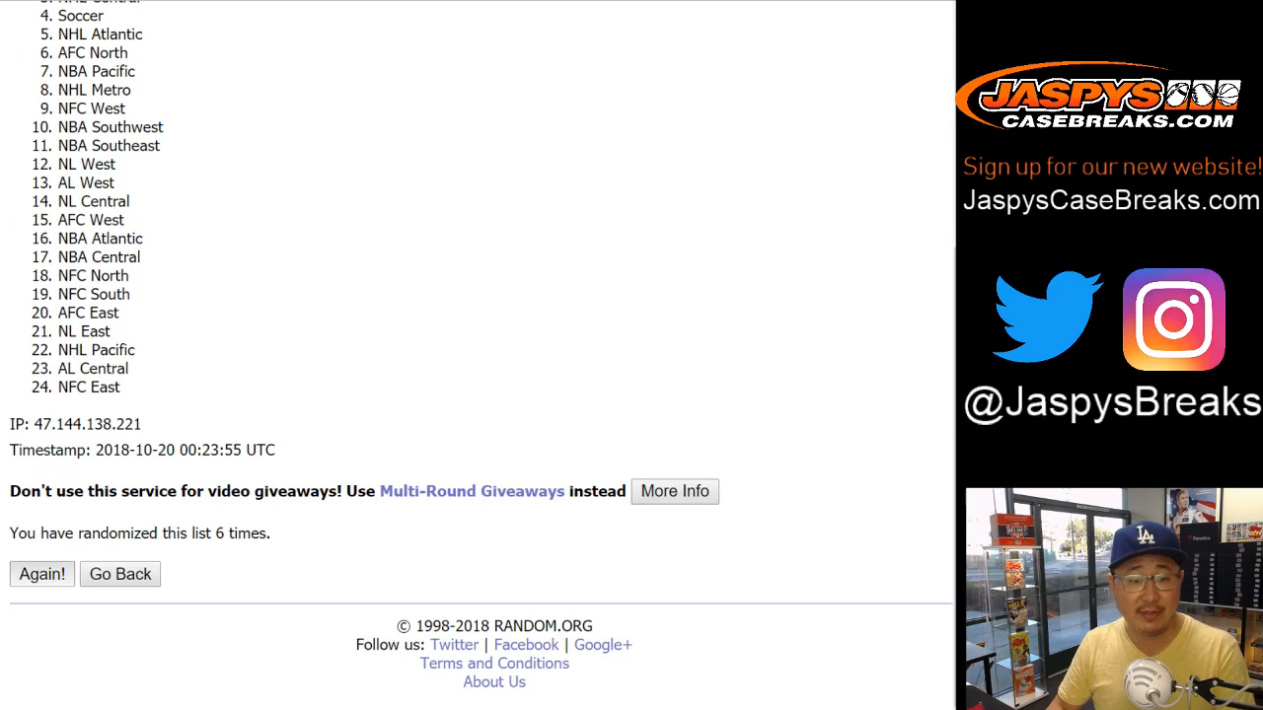
{"action": "left_click", "coordinate": [41, 574]}
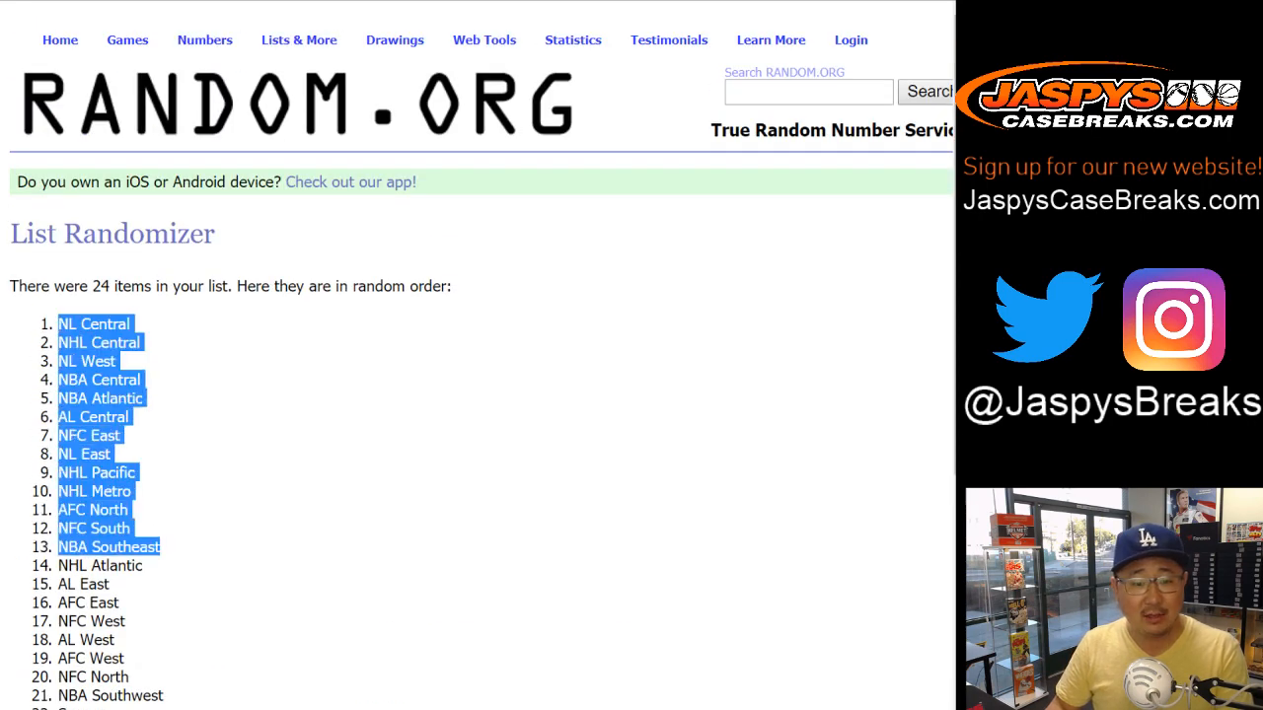
{"action": "scroll", "scroll_direction": "down", "scroll_amount": 3}
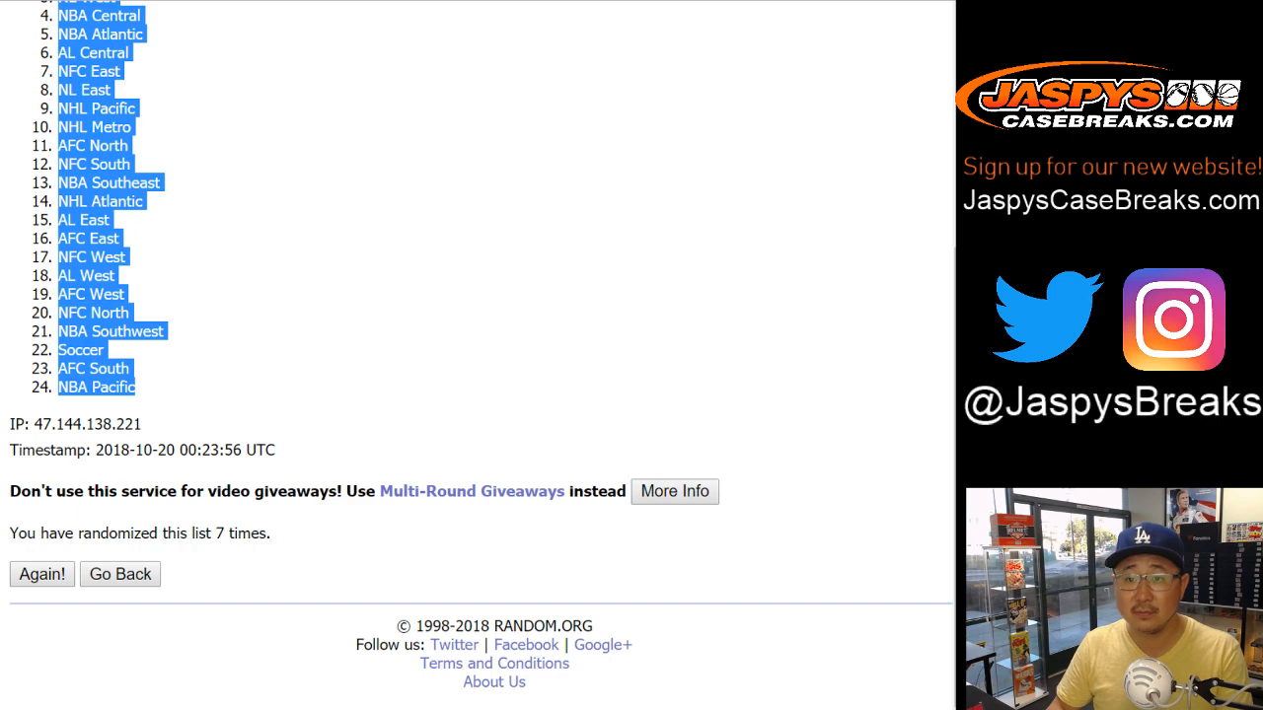
- Paste the randomized divisions into column B and review the pairings in rows 2–10
{"action": "right_click", "coordinate": [248, 129]}
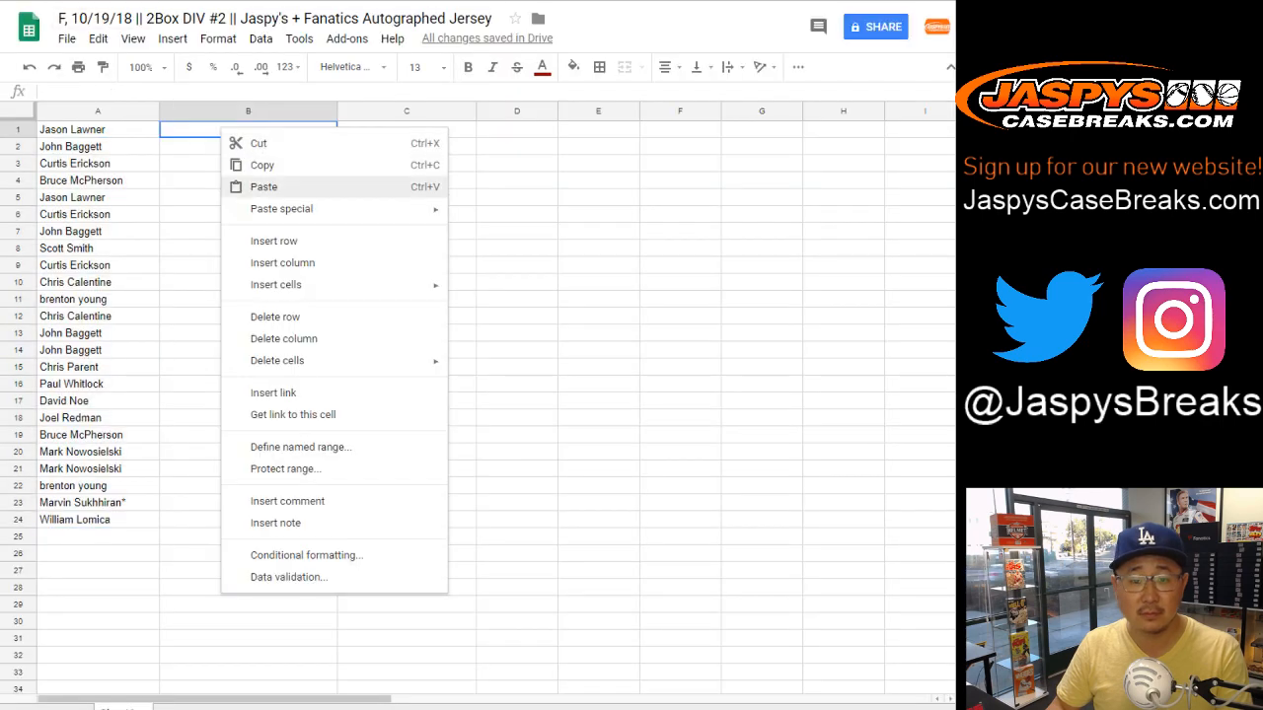
{"action": "left_click", "coordinate": [264, 186]}
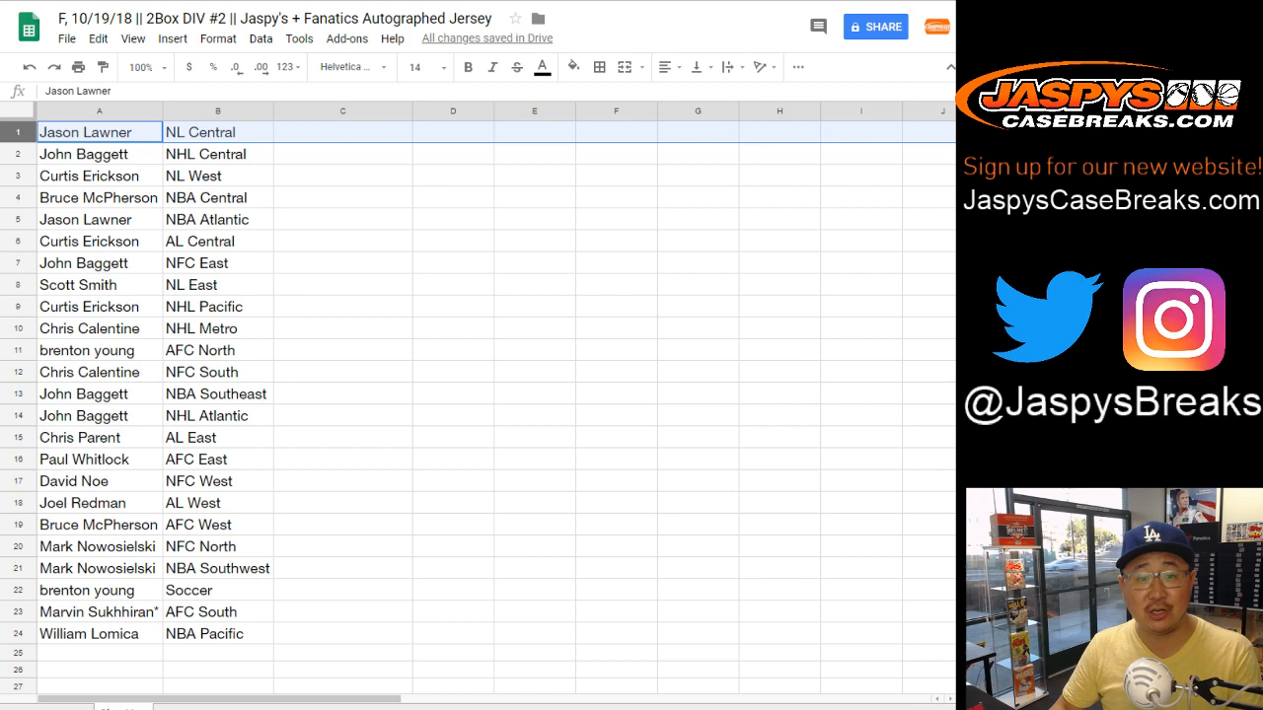
{"action": "left_click", "coordinate": [84, 152]}
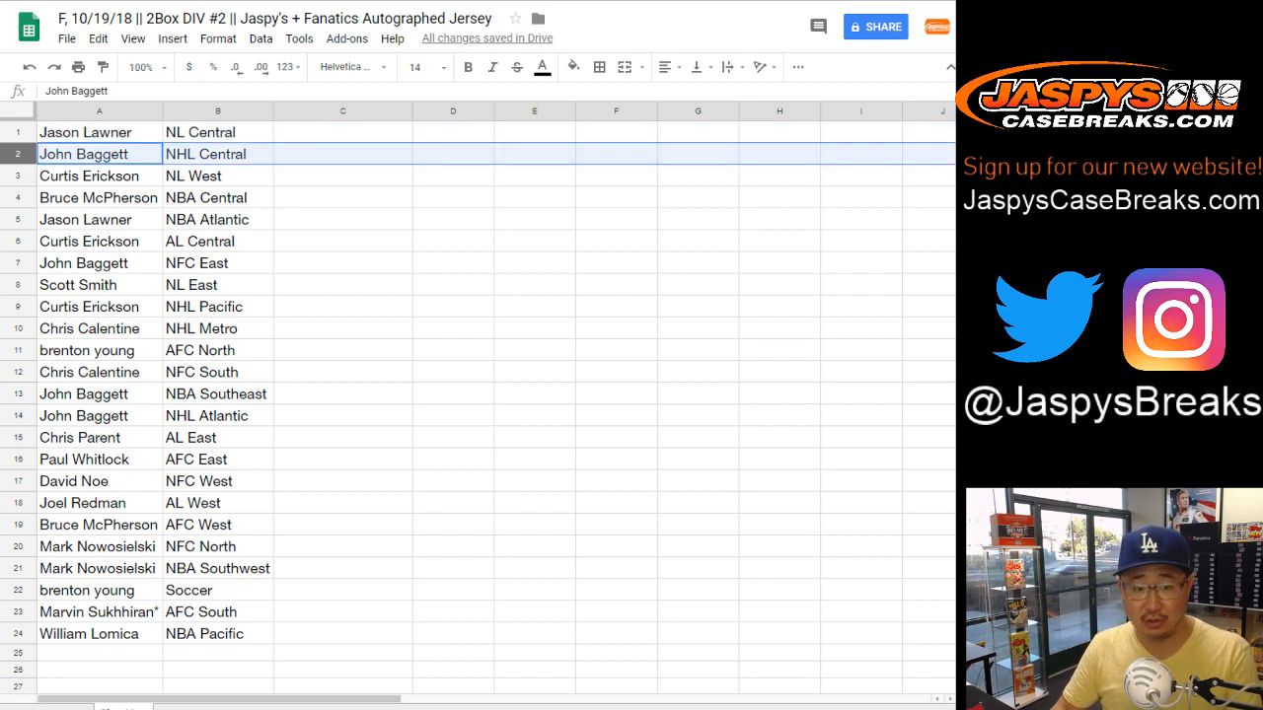
{"action": "left_click", "coordinate": [98, 197]}
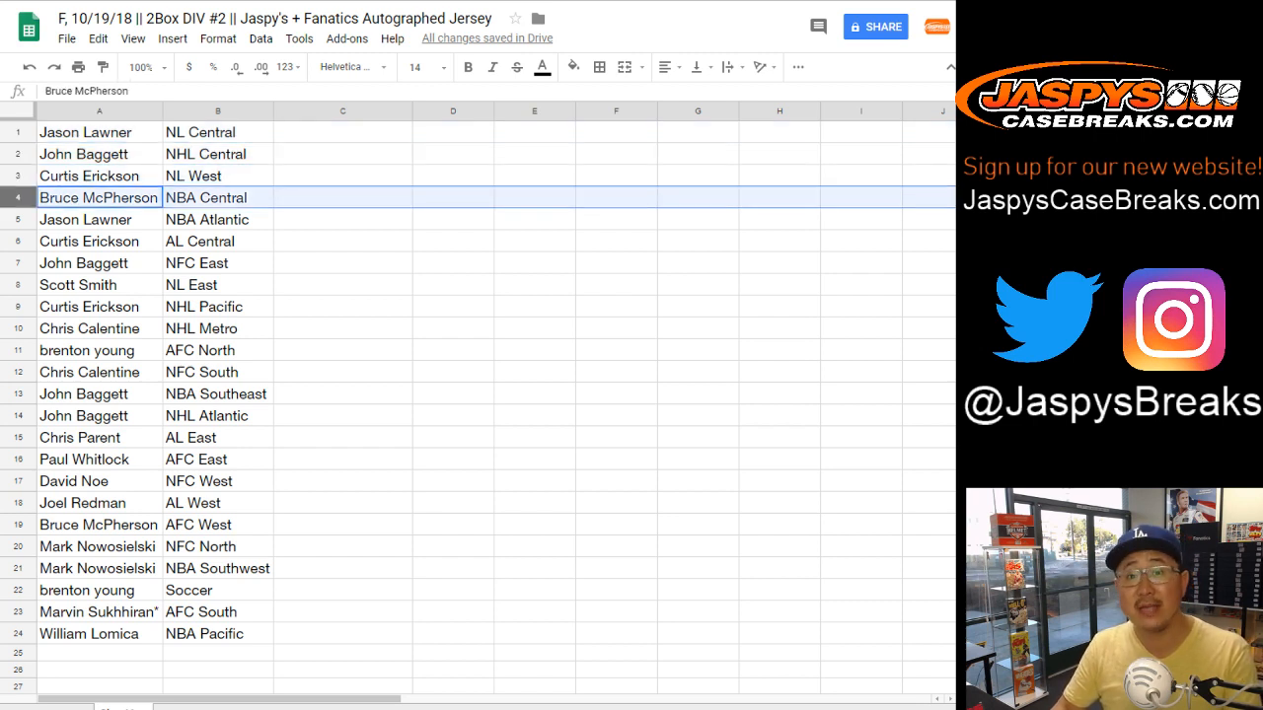
{"action": "left_click", "coordinate": [98, 240]}
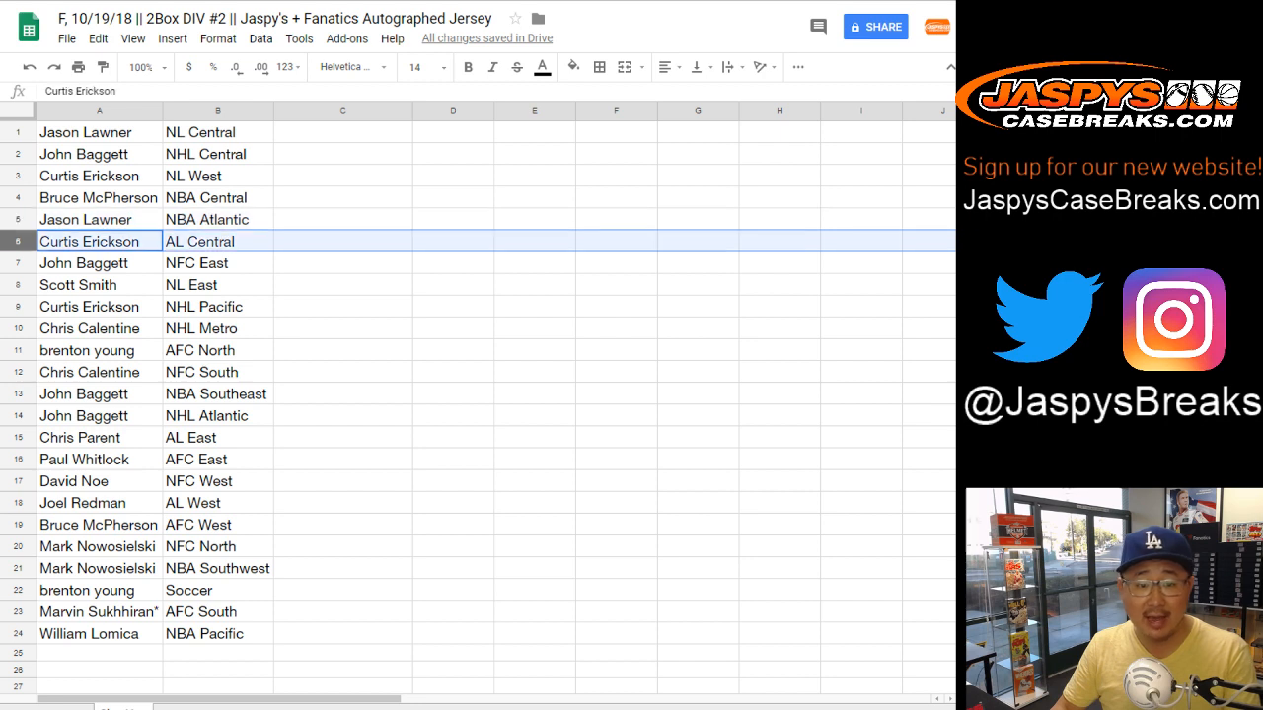
{"action": "left_click", "coordinate": [78, 284]}
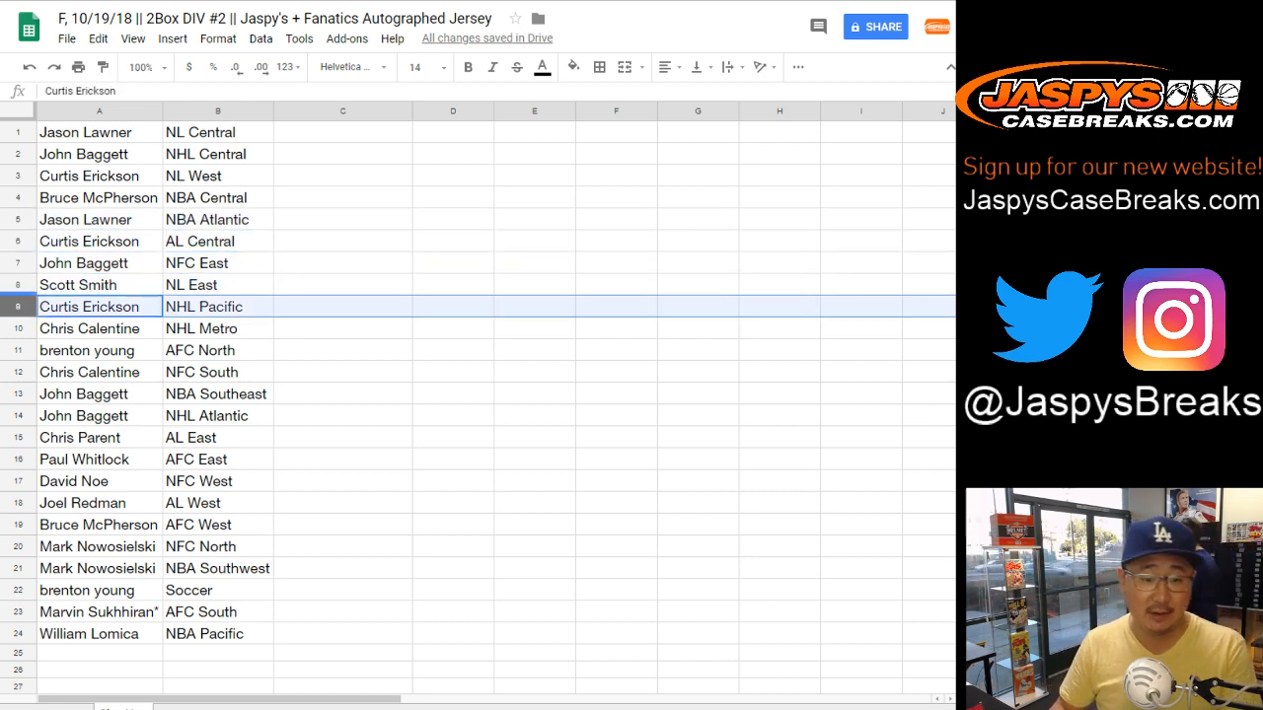
{"action": "left_click", "coordinate": [99, 327]}
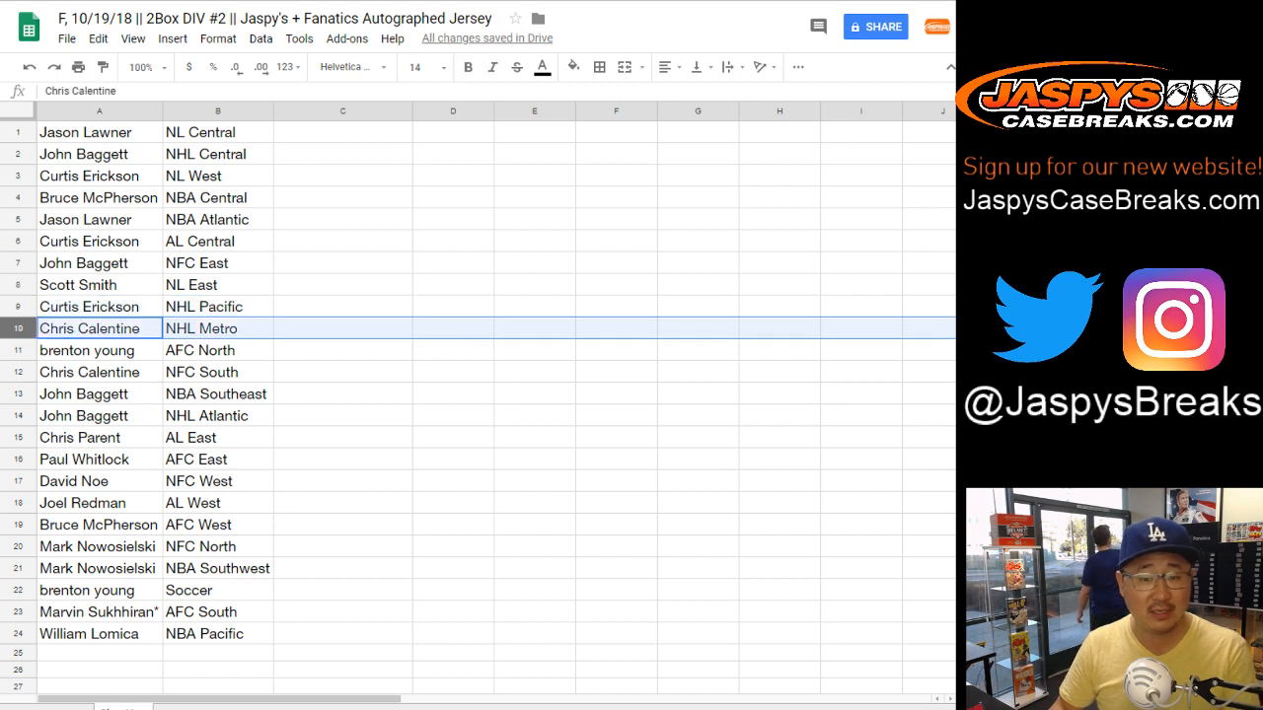
- Review the remaining buyer–division pairings from row 12 through row 24
{"action": "left_click", "coordinate": [89, 372]}
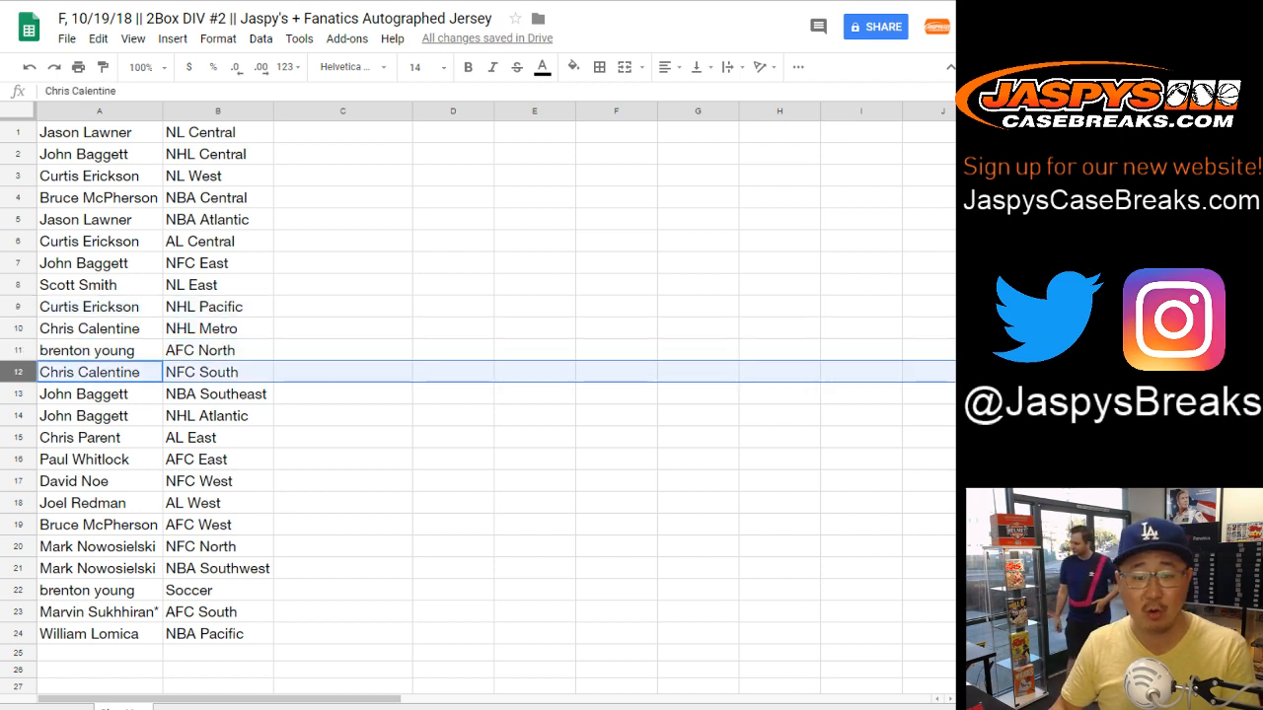
{"action": "left_click", "coordinate": [99, 415]}
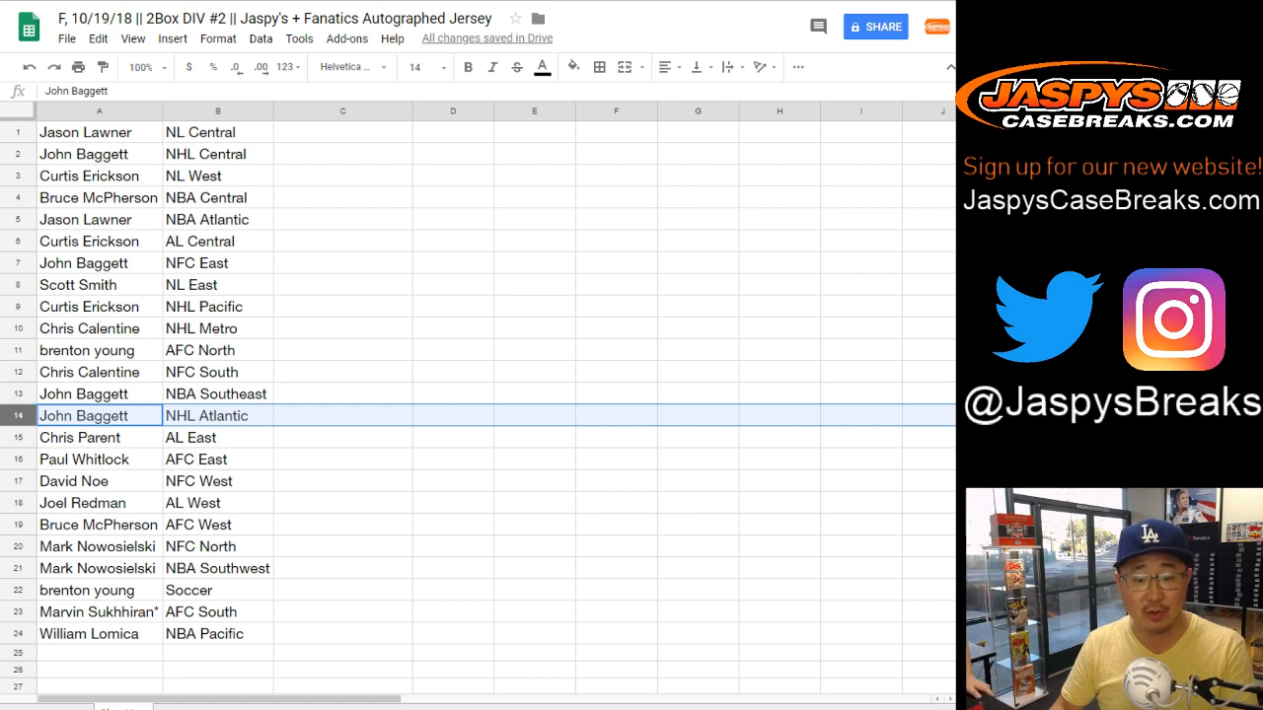
{"action": "left_click", "coordinate": [99, 437]}
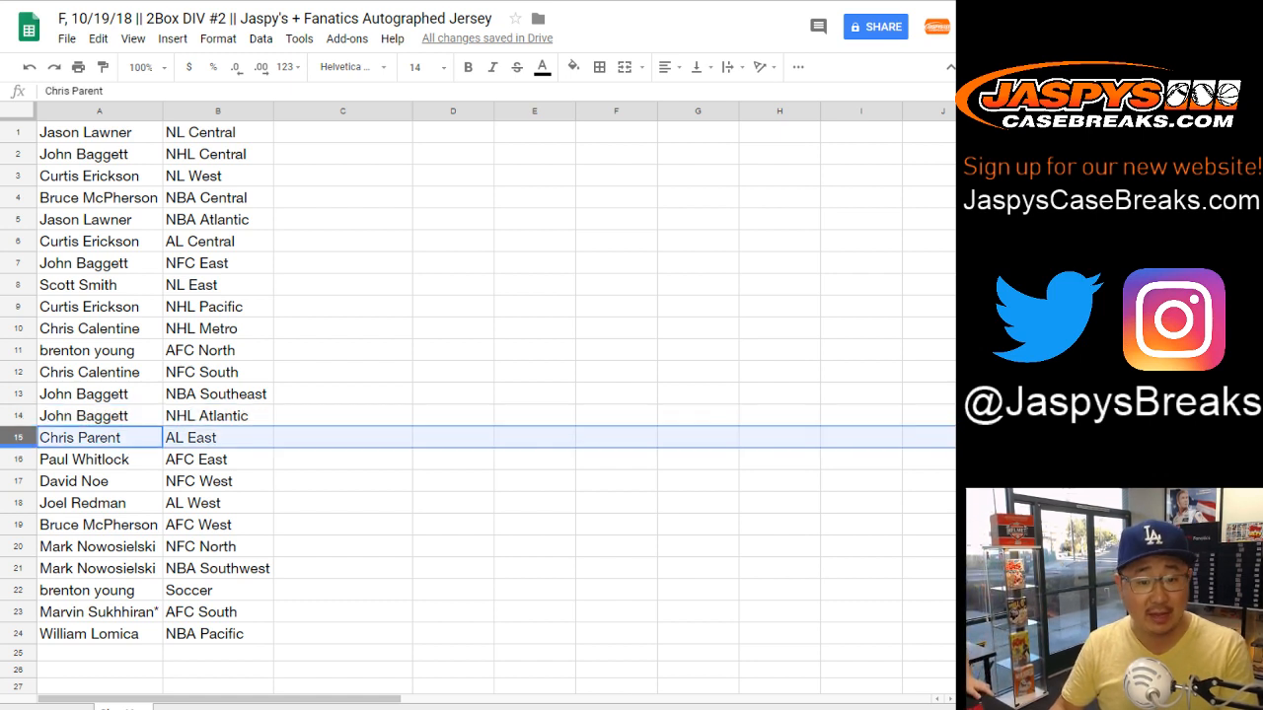
{"action": "left_click", "coordinate": [99, 459]}
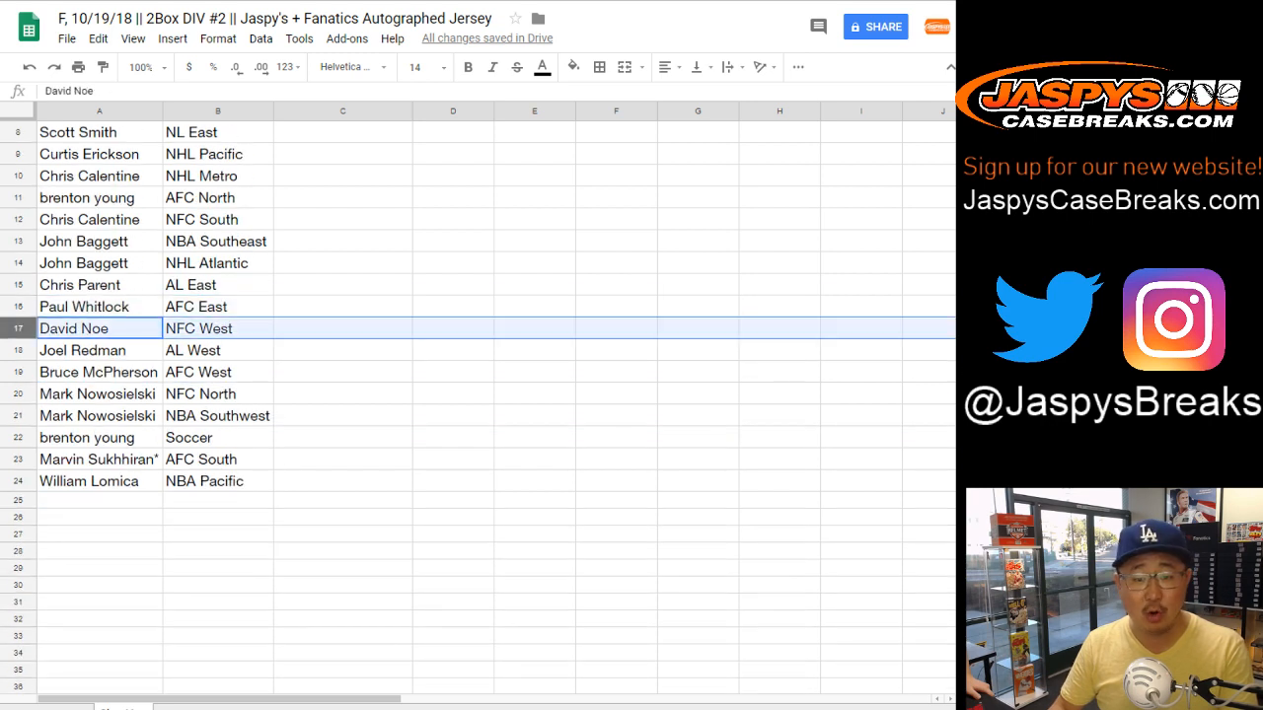
{"action": "left_click", "coordinate": [98, 372]}
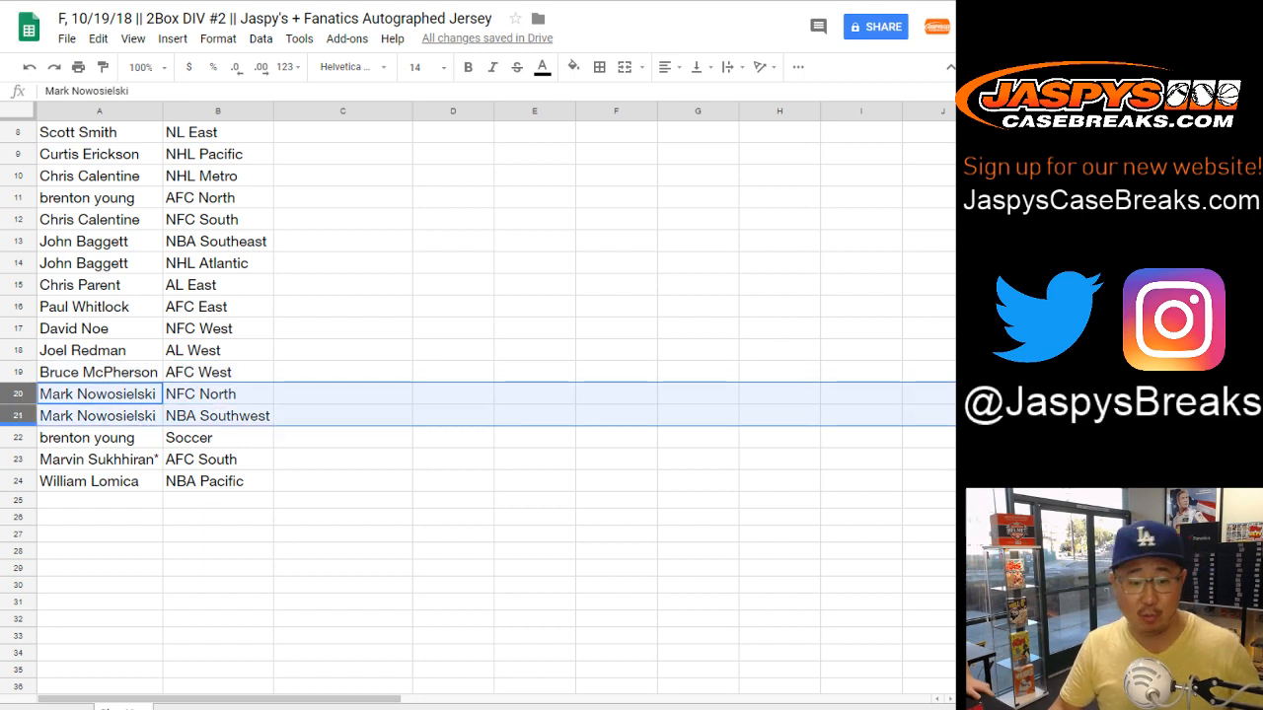
{"action": "left_click", "coordinate": [98, 458]}
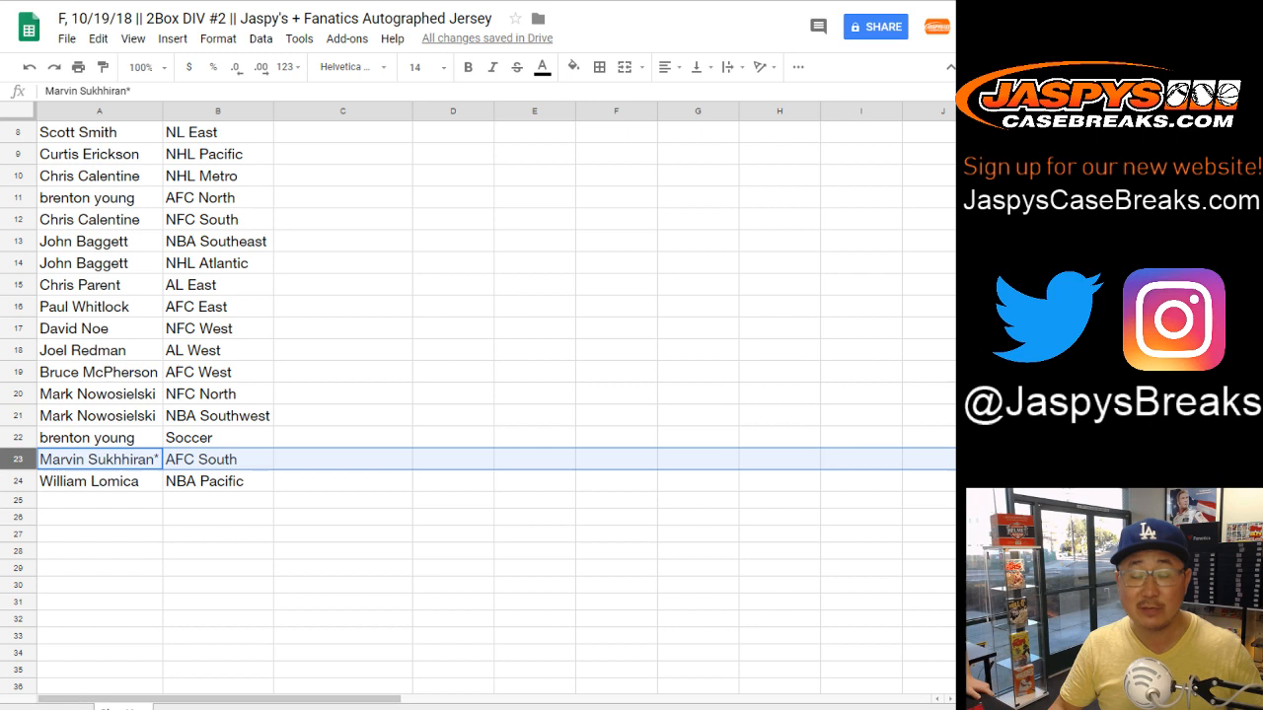
{"action": "left_click", "coordinate": [98, 480]}
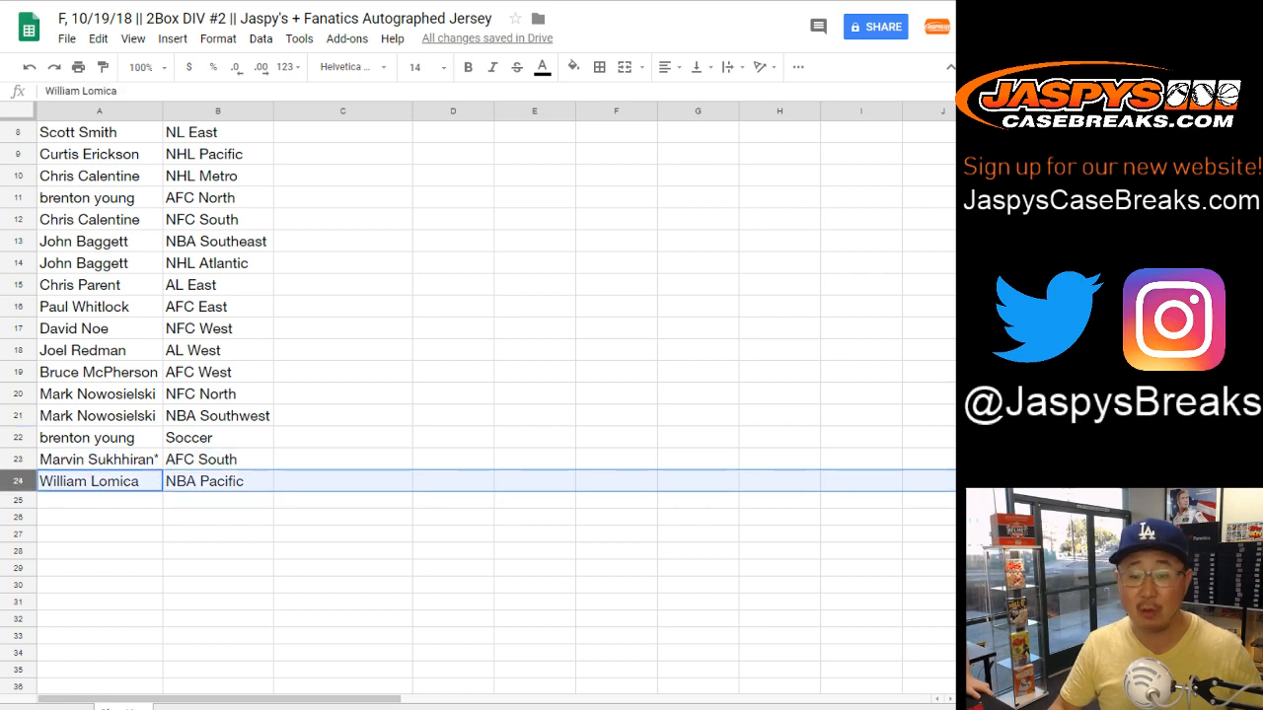
{"action": "scroll", "scroll_direction": "up", "scroll_amount": 3}
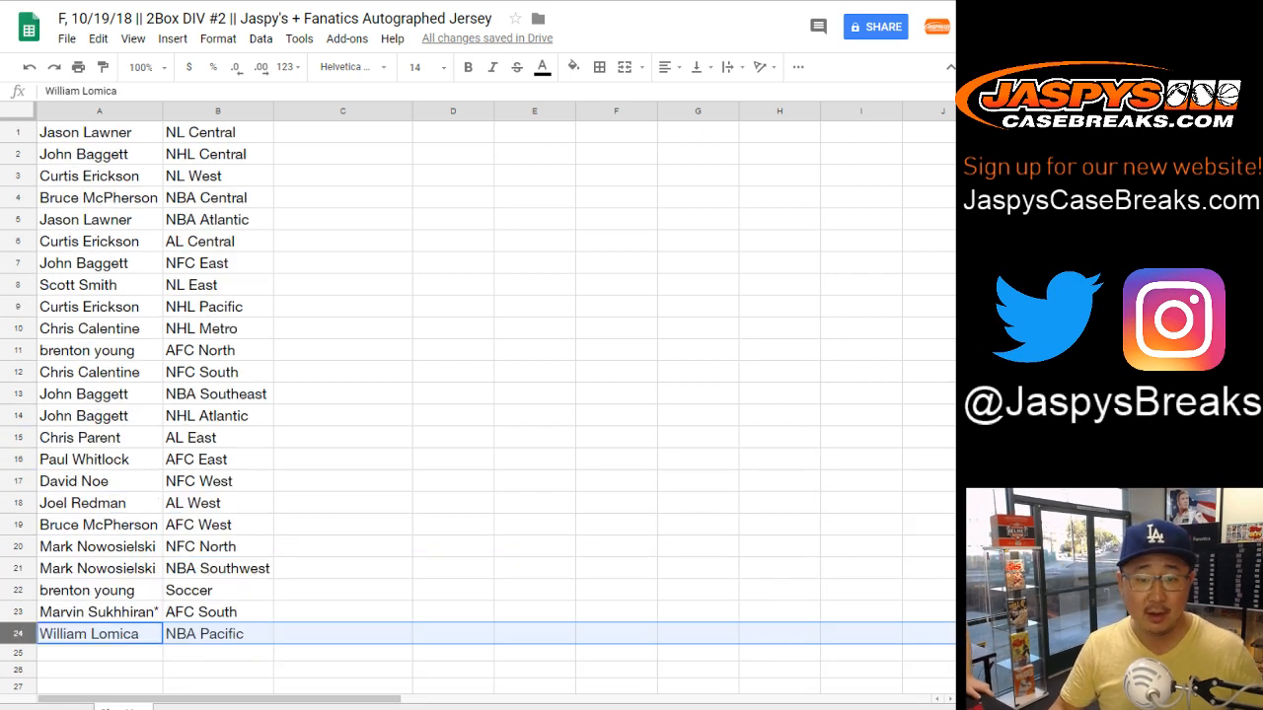
- Sort the sheet by the division column A to Z, then return to RANDOM.ORG
{"action": "left_click", "coordinate": [261, 37]}
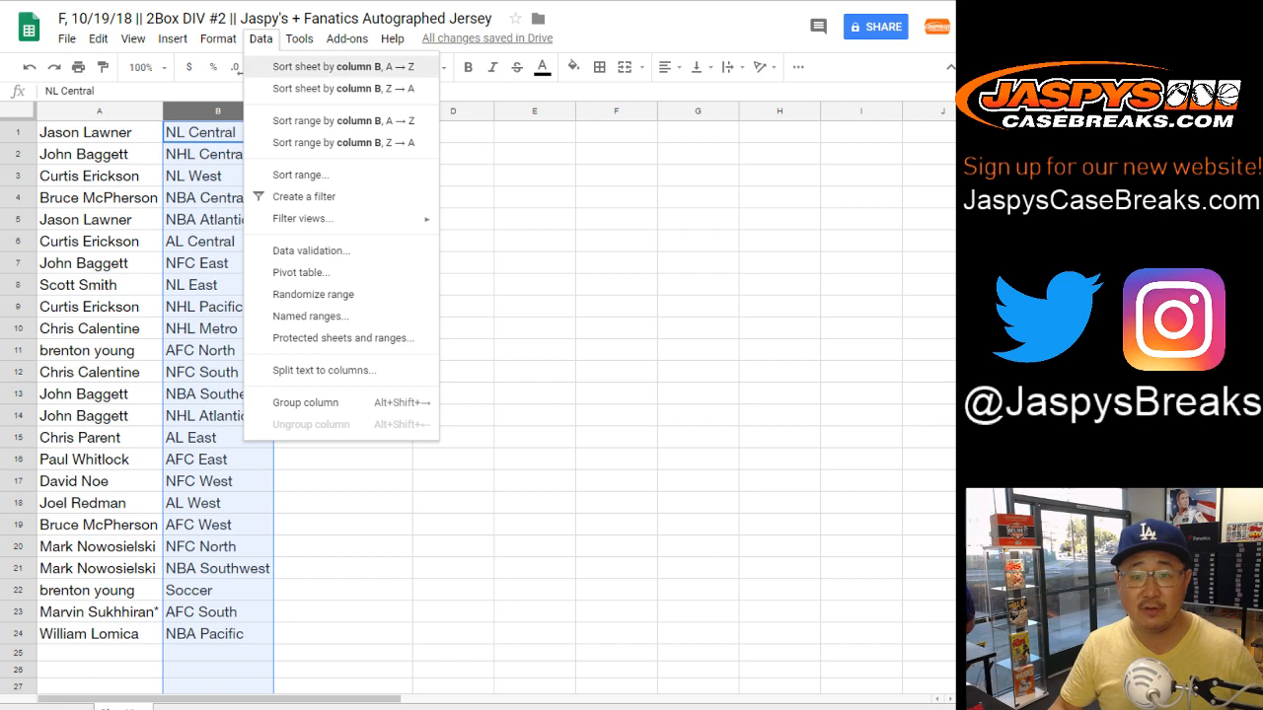
{"action": "left_click", "coordinate": [337, 66]}
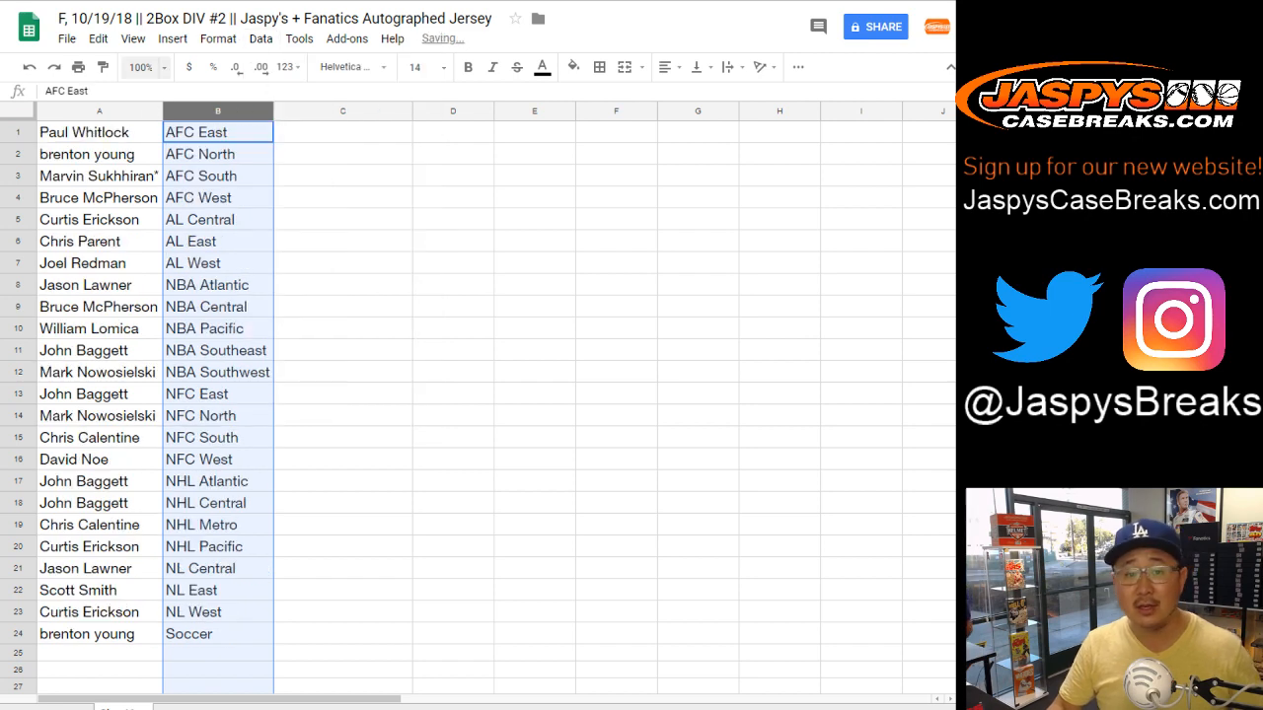
{"action": "left_click", "coordinate": [99, 132]}
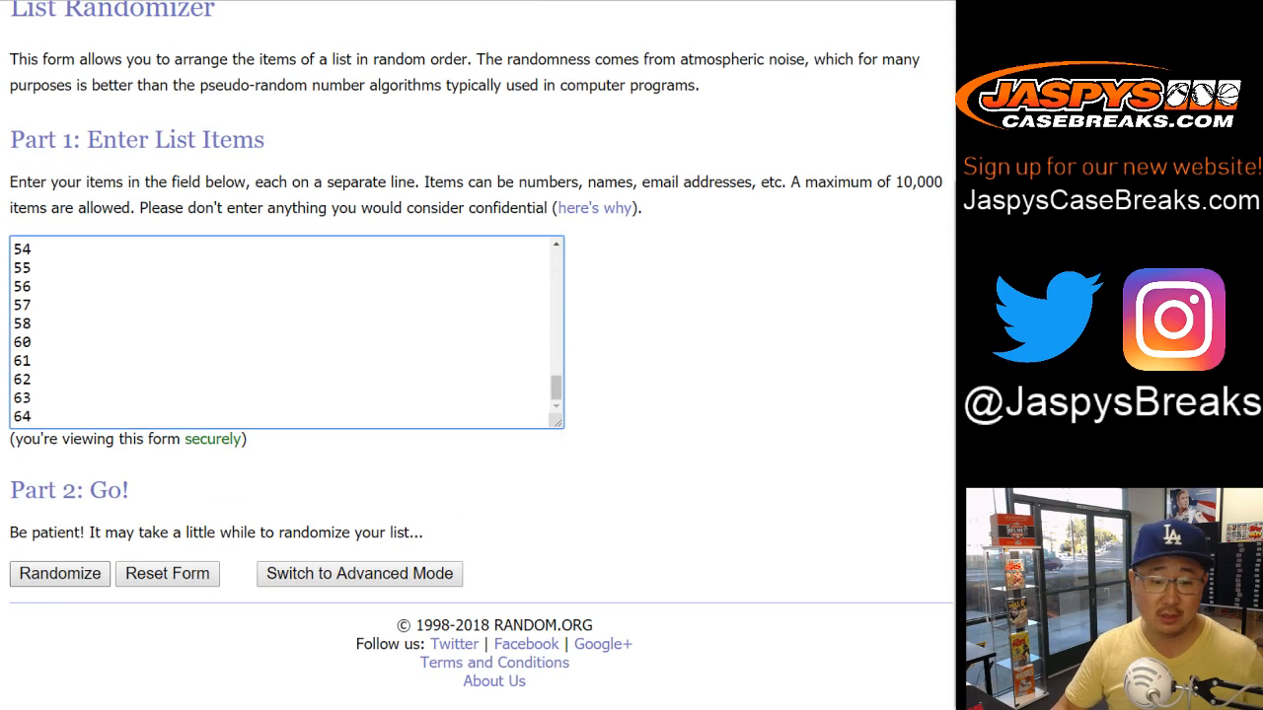
- Randomize the numbered box list and reshuffle it four more times
{"action": "left_click", "coordinate": [59, 573]}
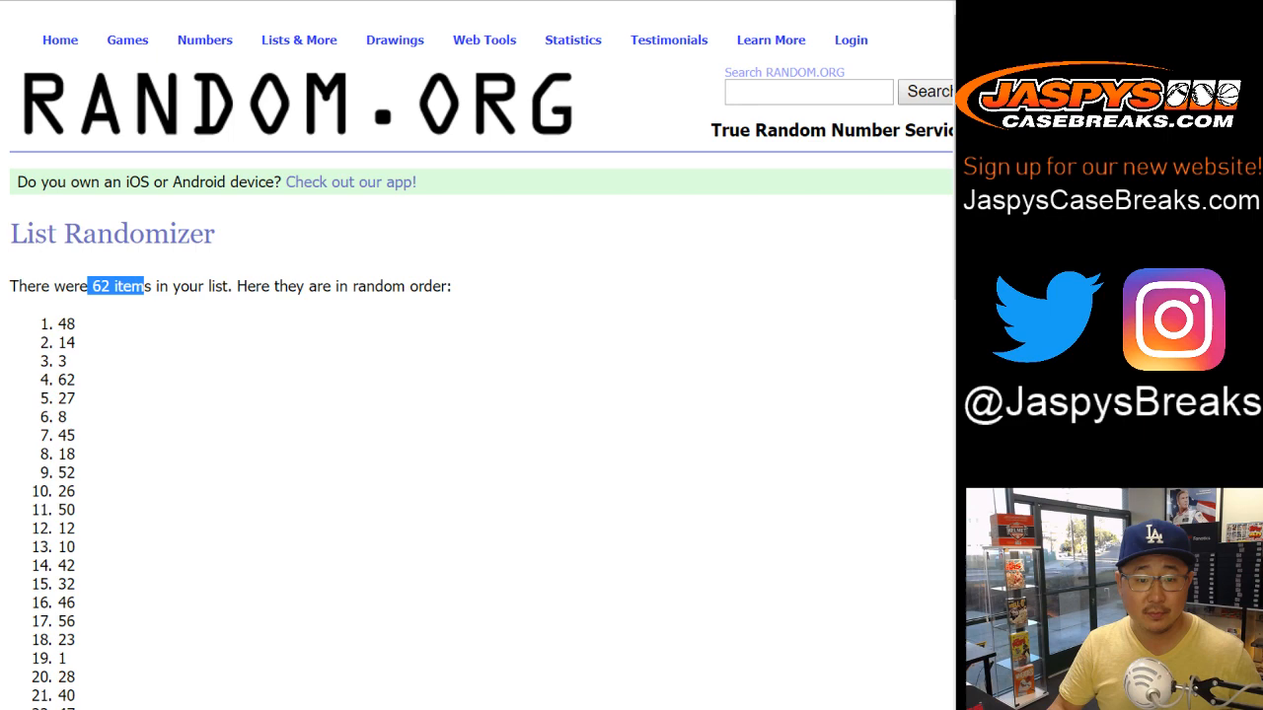
{"action": "scroll", "scroll_direction": "down", "scroll_amount": 3}
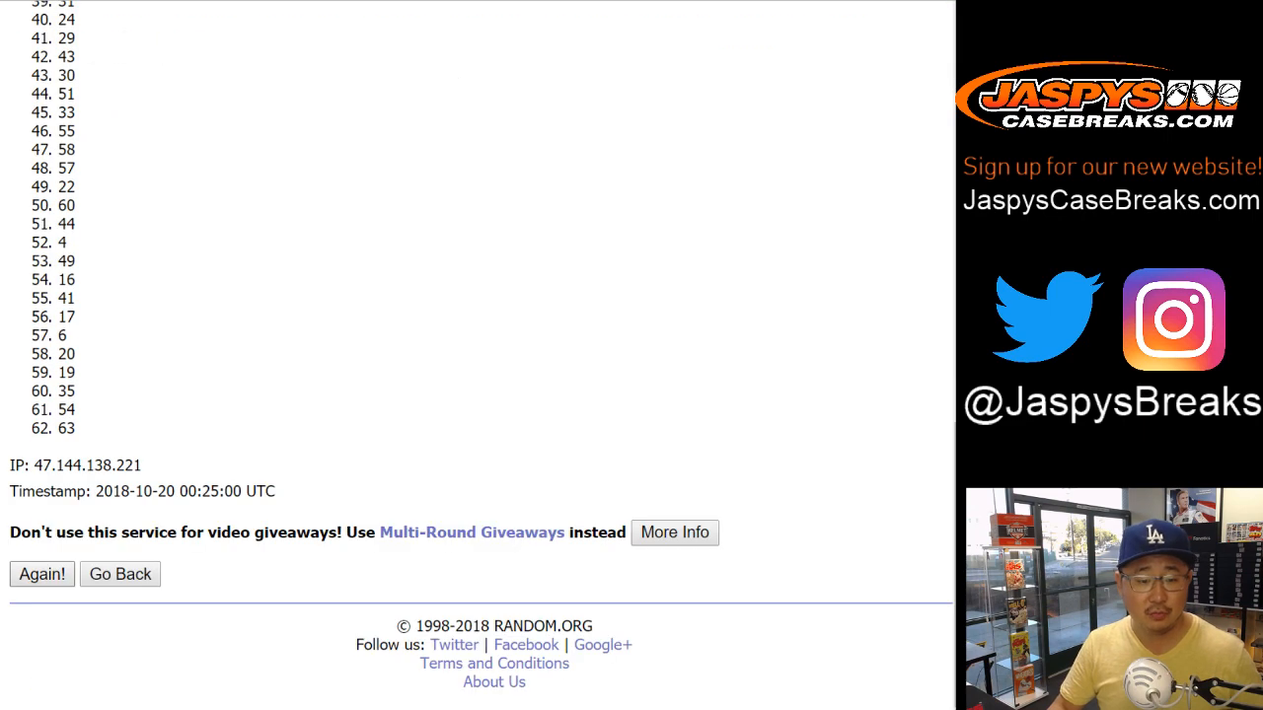
{"action": "left_click", "coordinate": [42, 574]}
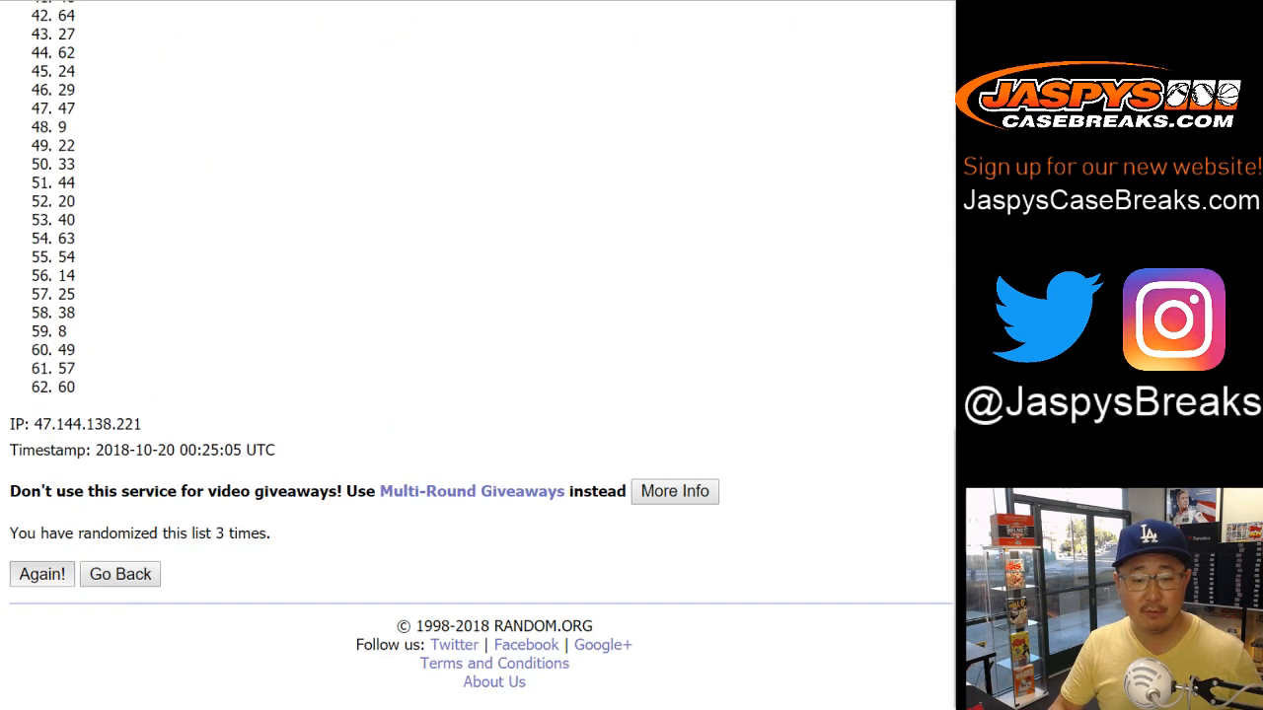
{"action": "left_click", "coordinate": [41, 574]}
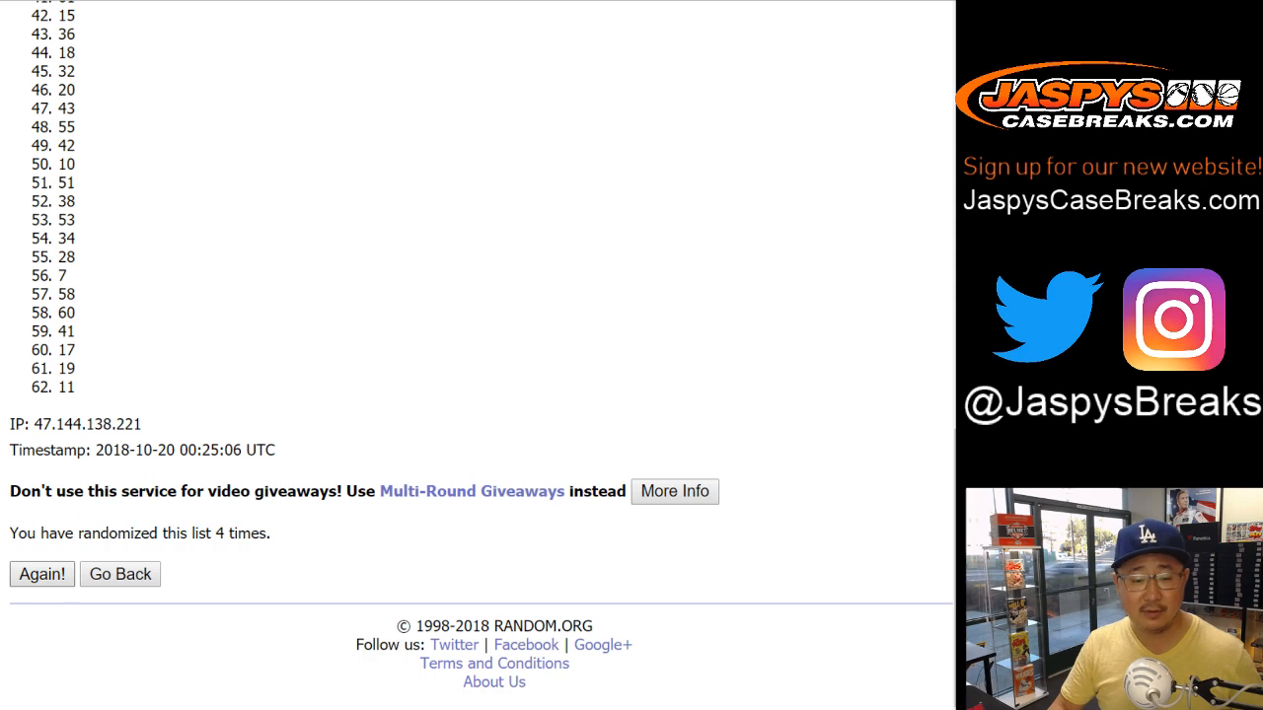
{"action": "left_click", "coordinate": [42, 574]}
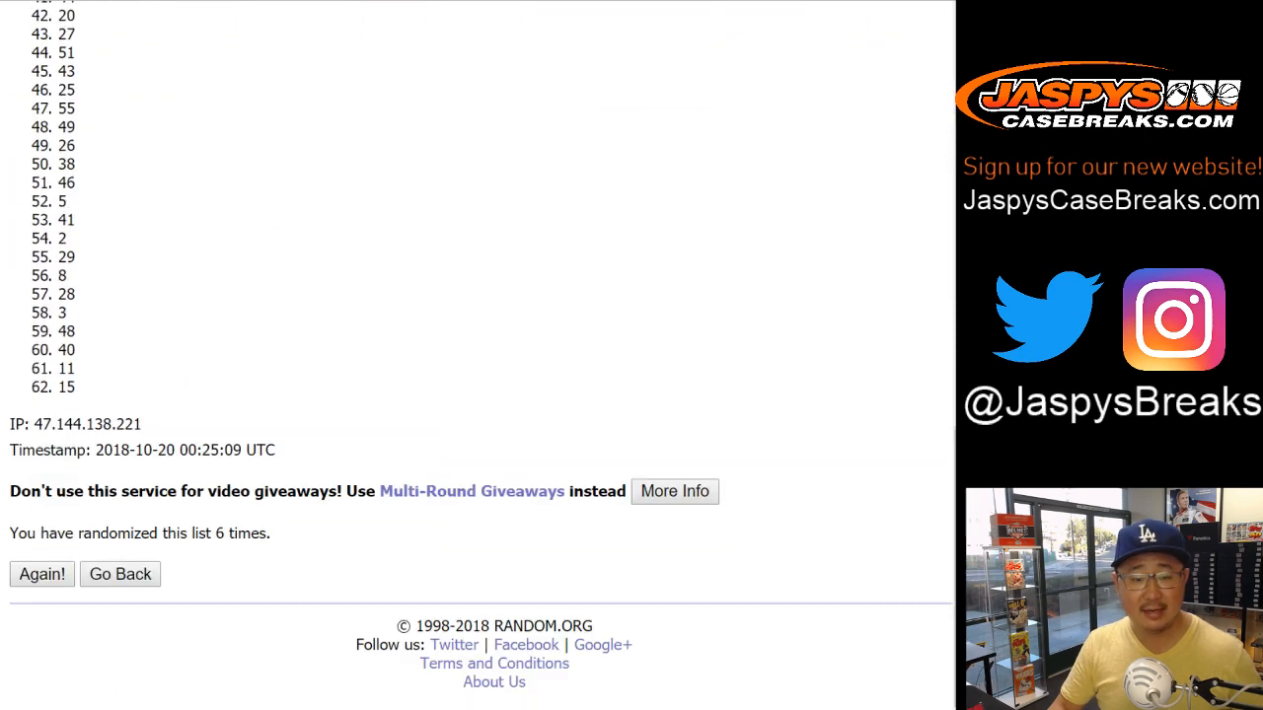
{"action": "left_click", "coordinate": [42, 574]}
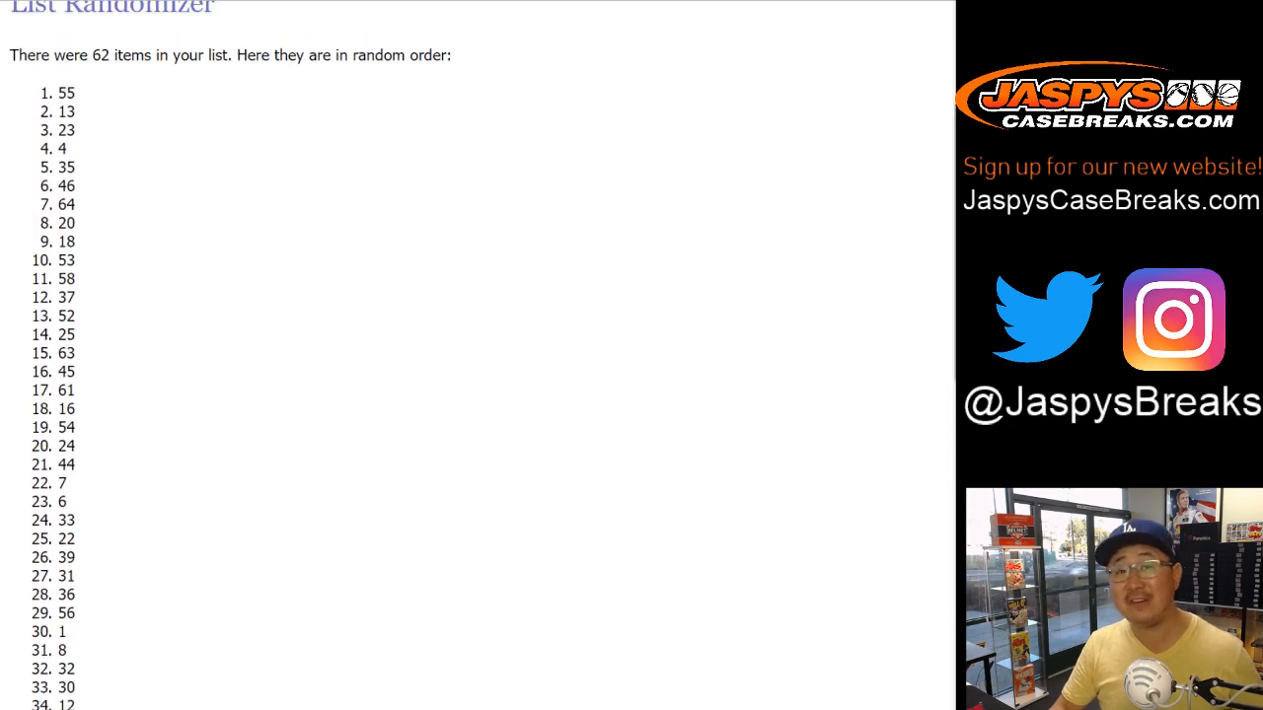
{"action": "left_click_drag", "start_coordinate": [65, 92], "coordinate": [65, 112]}
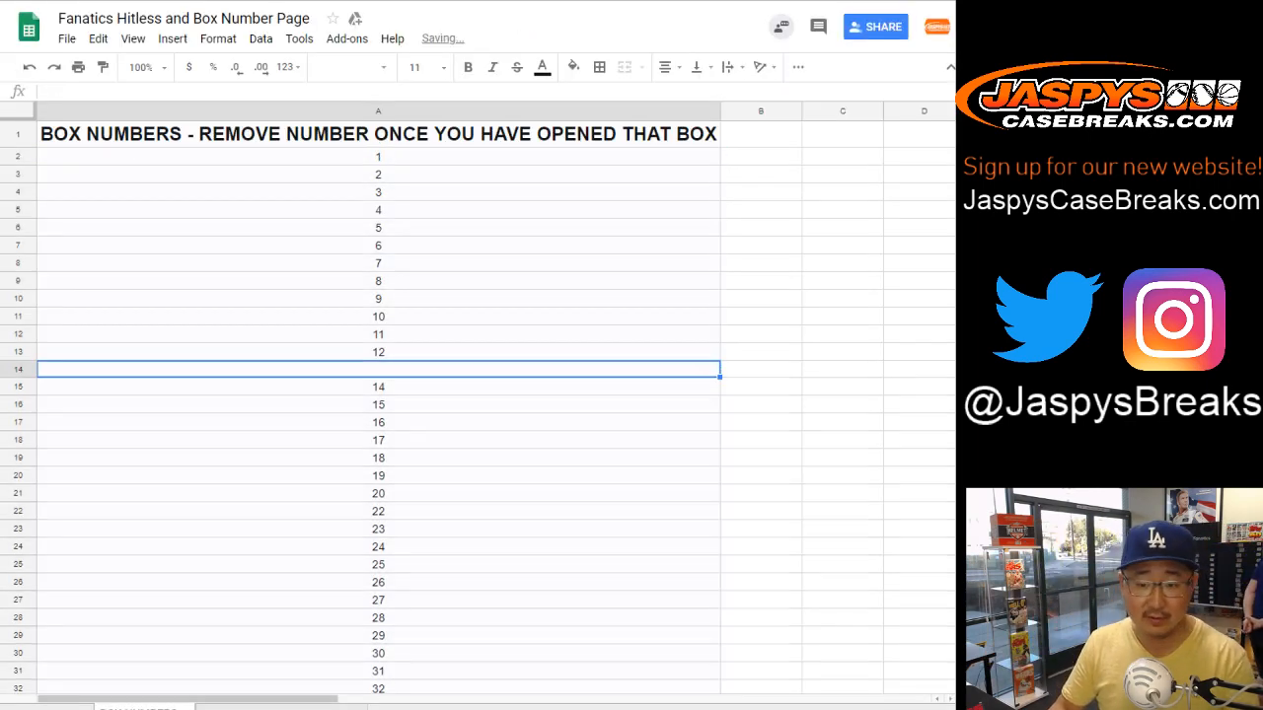
- Select and remove box number 55 from the box numbers list
{"action": "scroll", "scroll_direction": "down", "scroll_amount": 3}
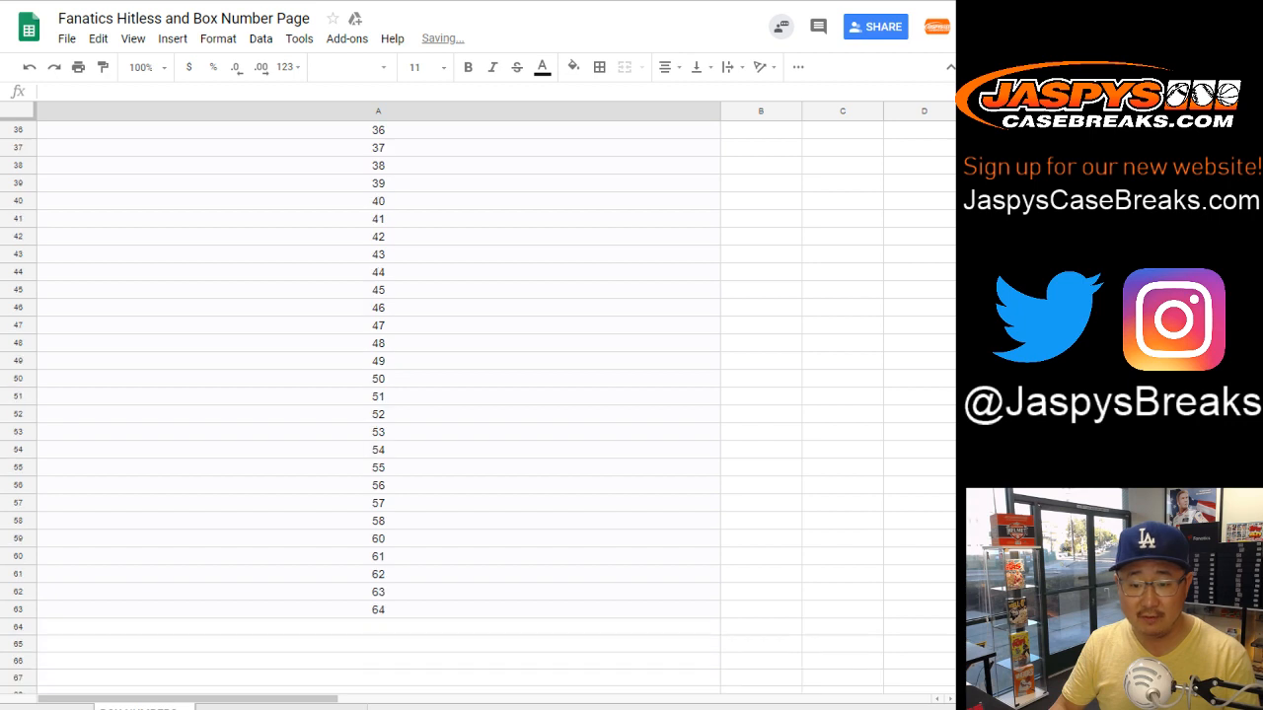
{"action": "left_click", "coordinate": [378, 467]}
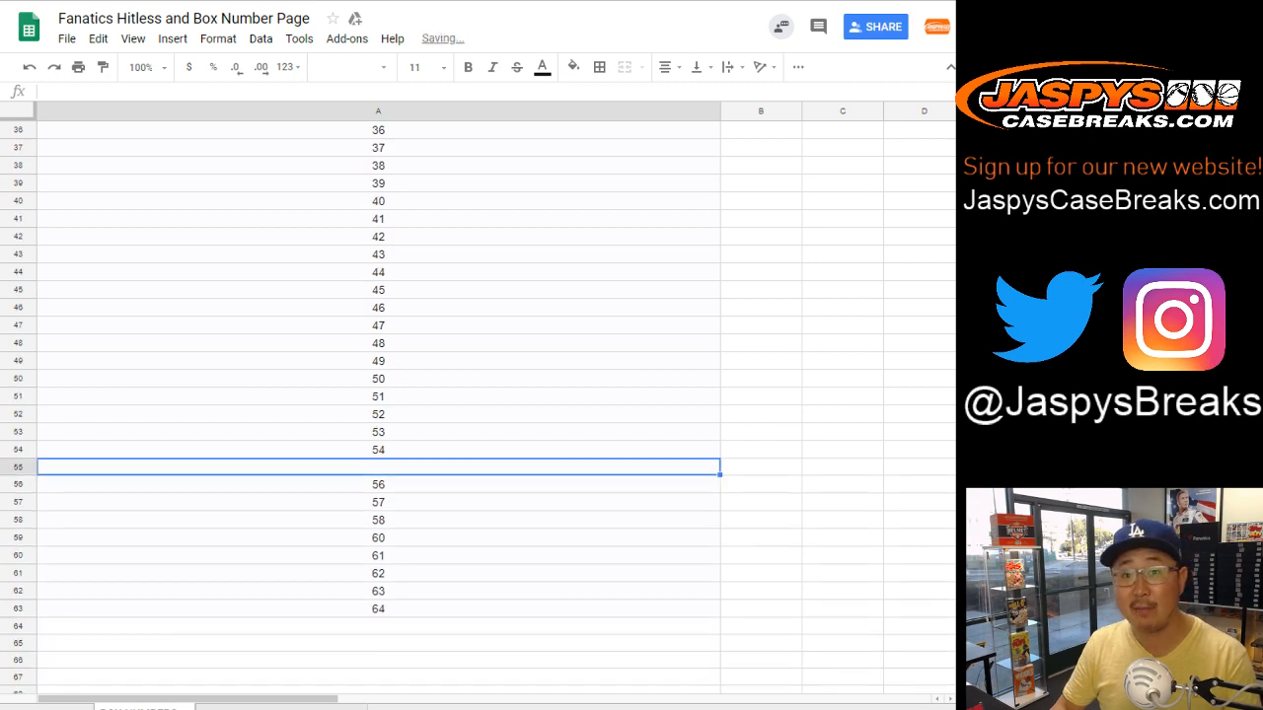
{"action": "scroll", "scroll_direction": "up", "scroll_amount": 3}
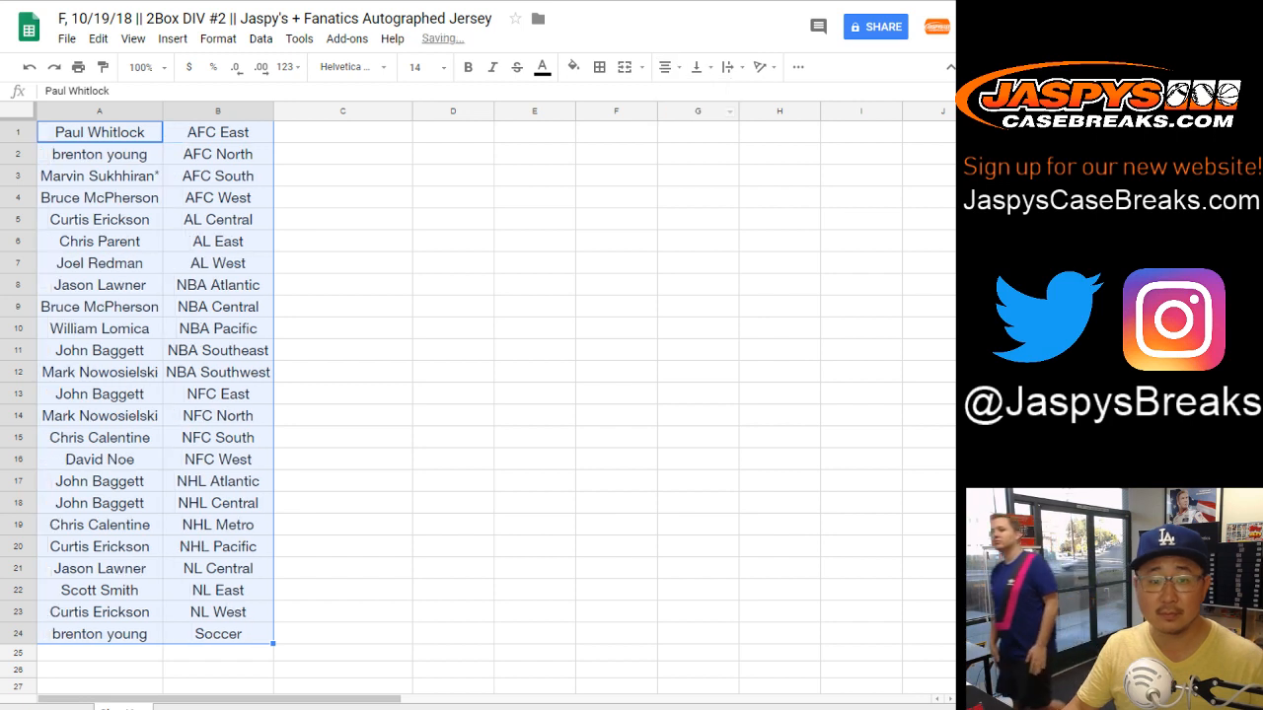
- Apply all borders to the buyer–division table, then deselect it to review
{"action": "left_click", "coordinate": [600, 67]}
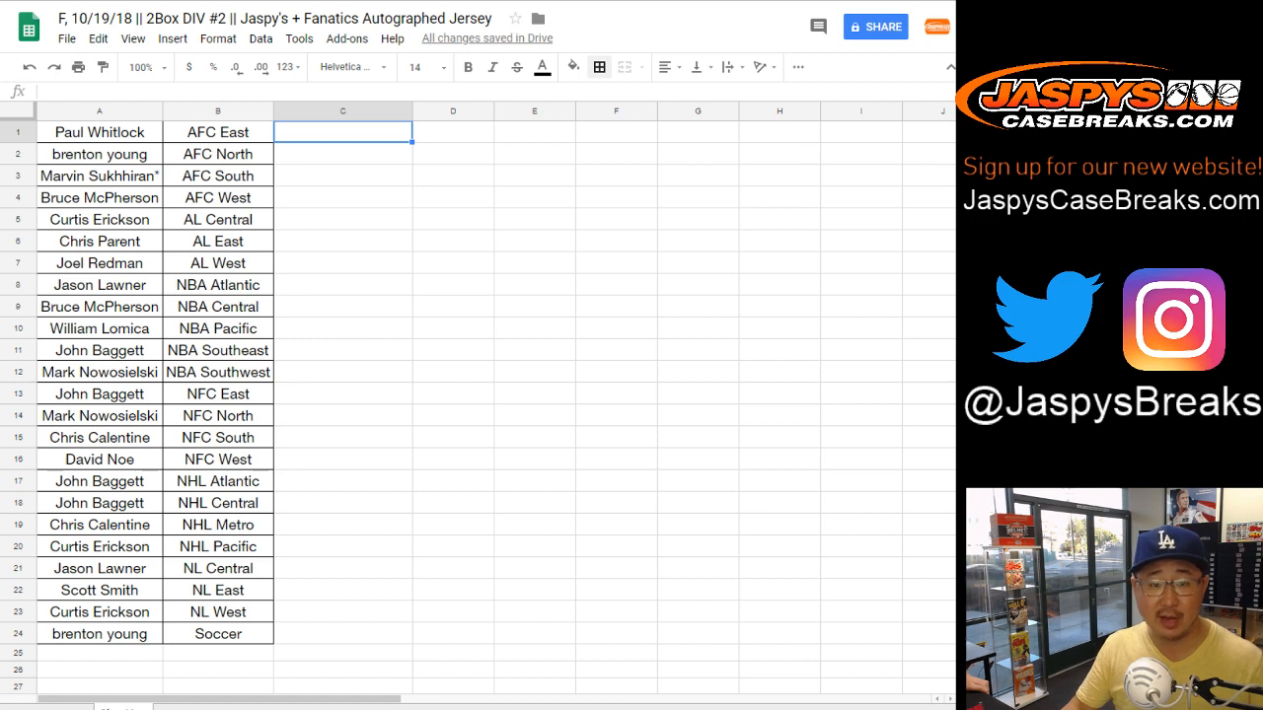
{"action": "left_click", "coordinate": [98, 176]}
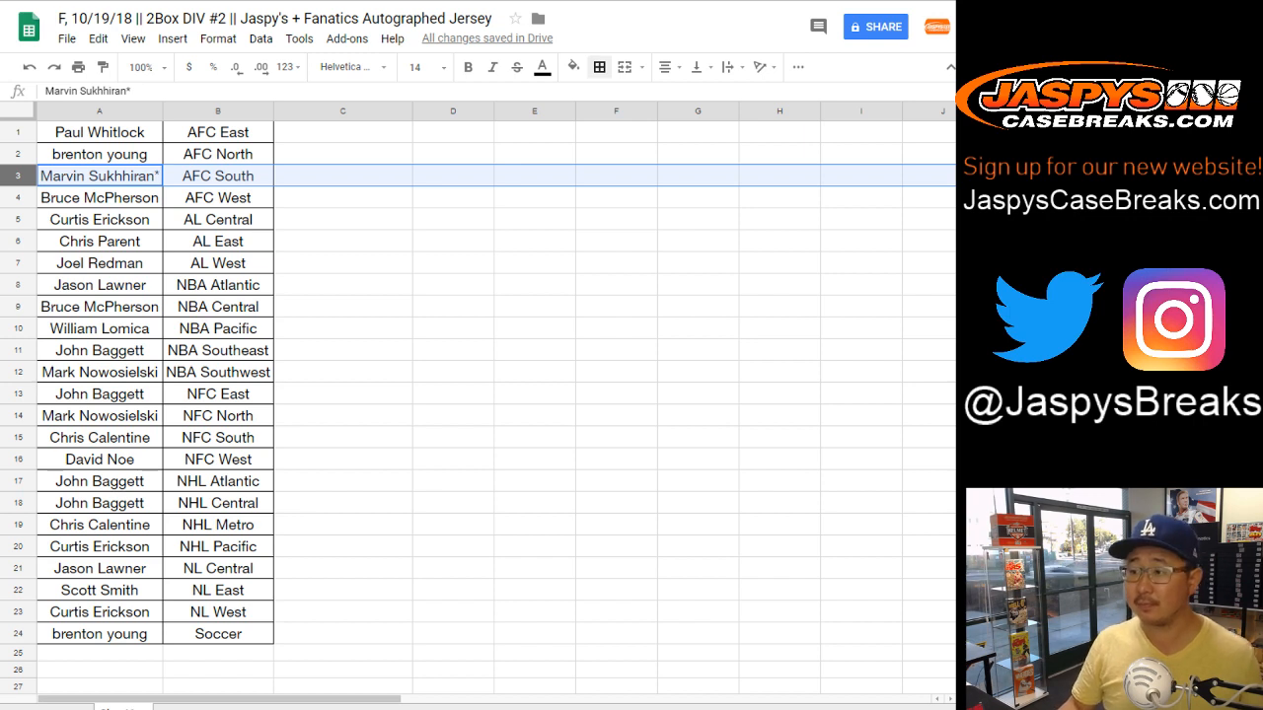
{"action": "left_click", "coordinate": [343, 131]}
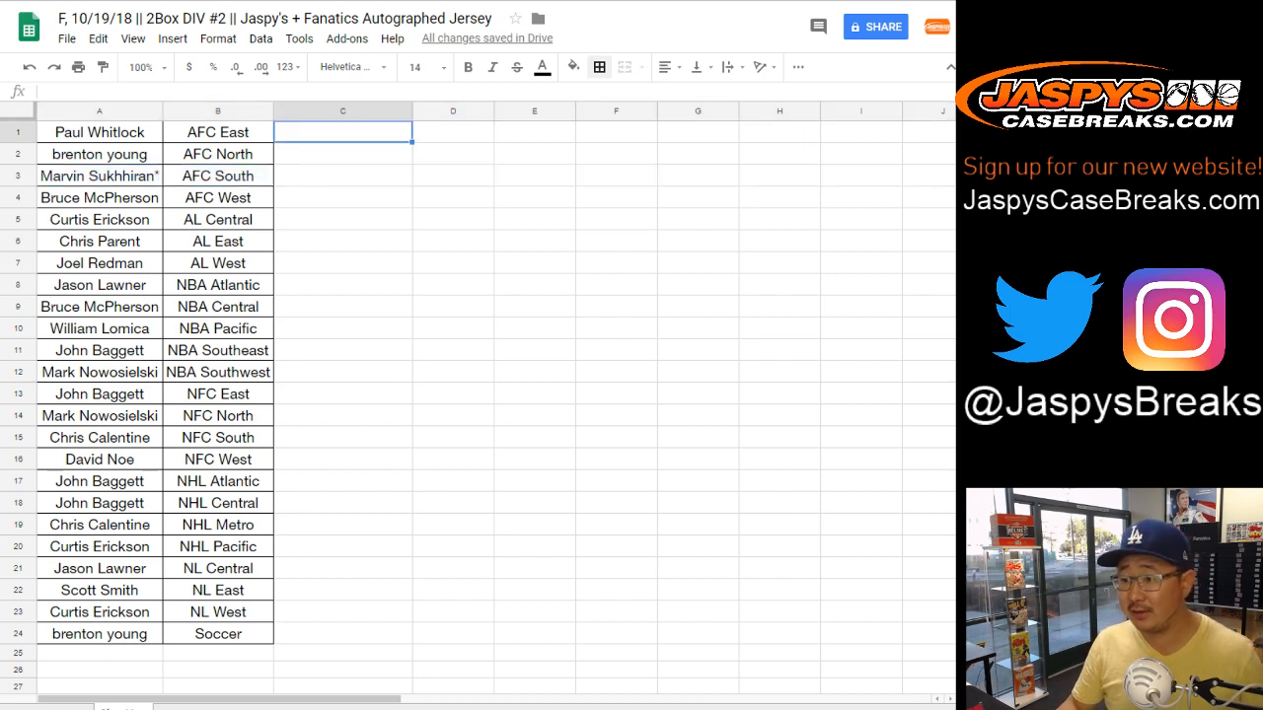